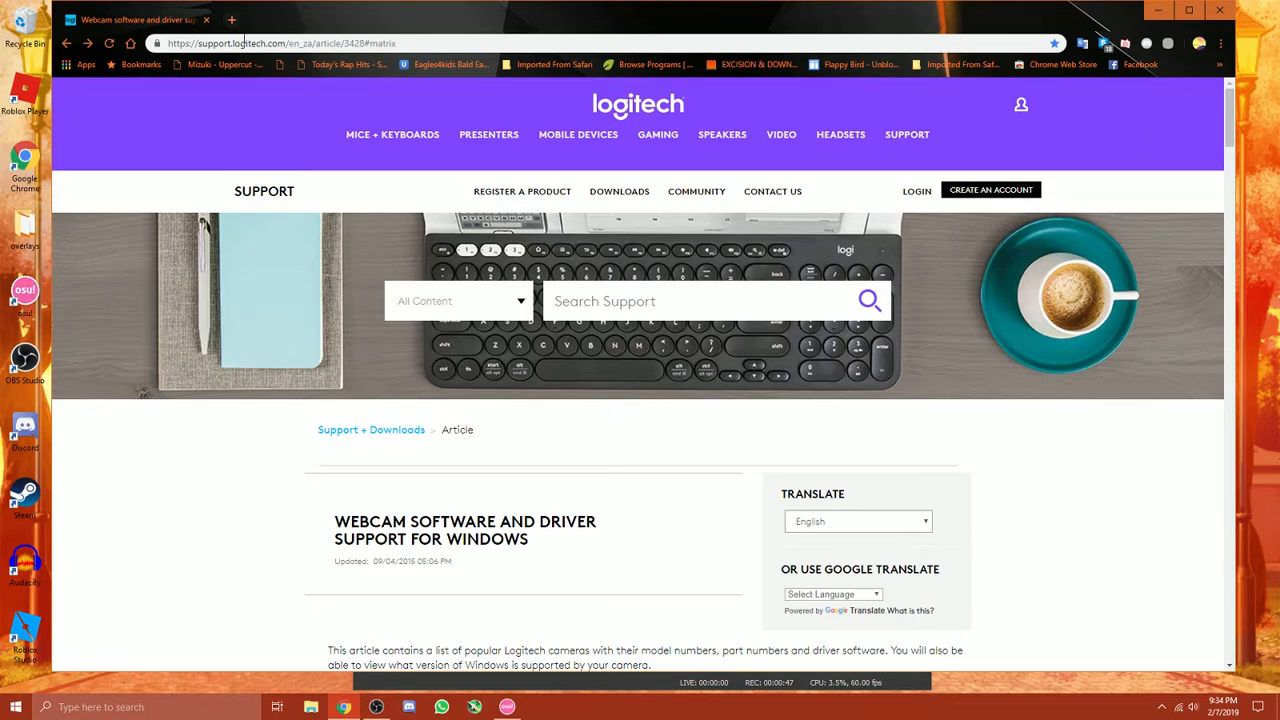
mouse_move(196, 452)
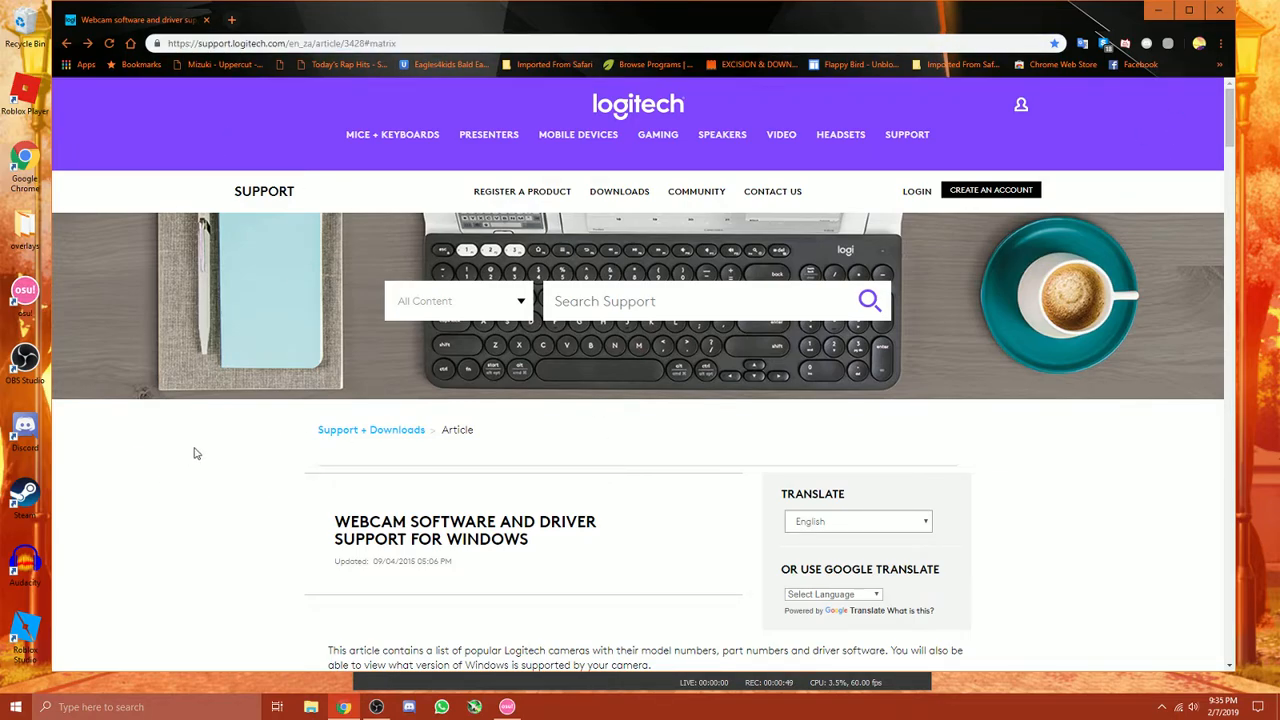
mouse_move(196, 488)
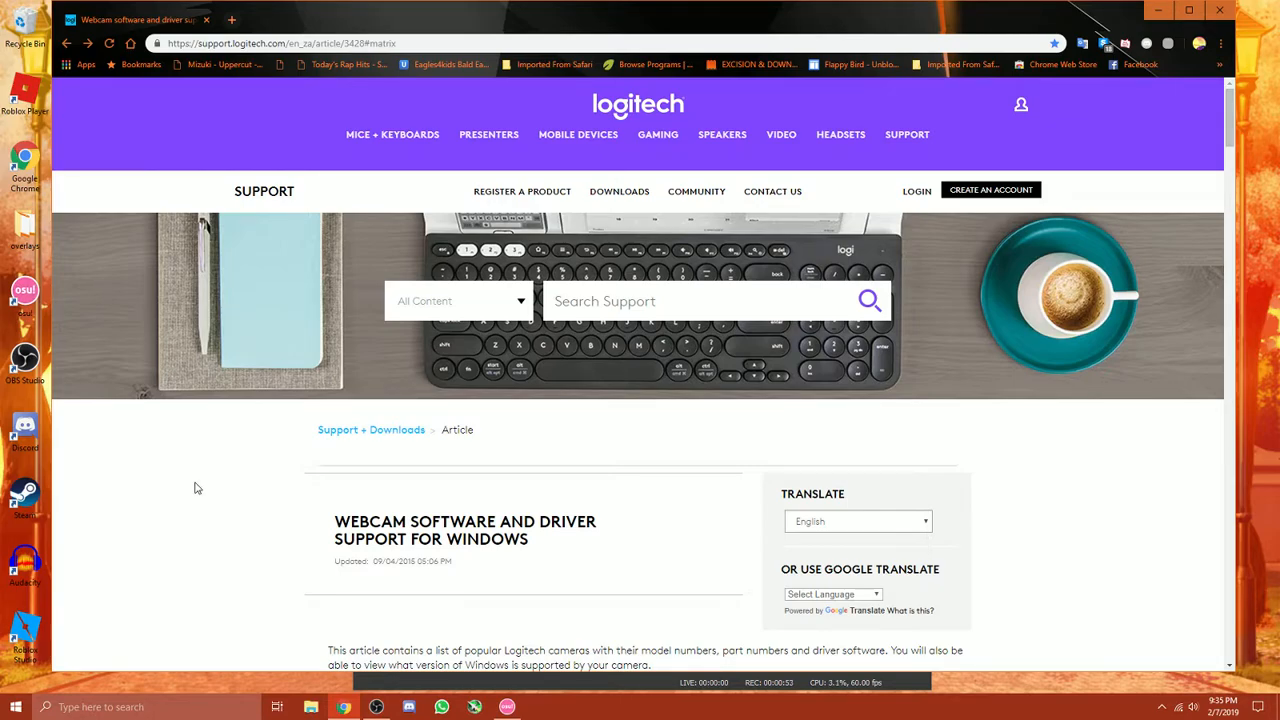
Step: Scroll the webcam software article down to the Finding Software instructions and product names
scroll("down", 3)
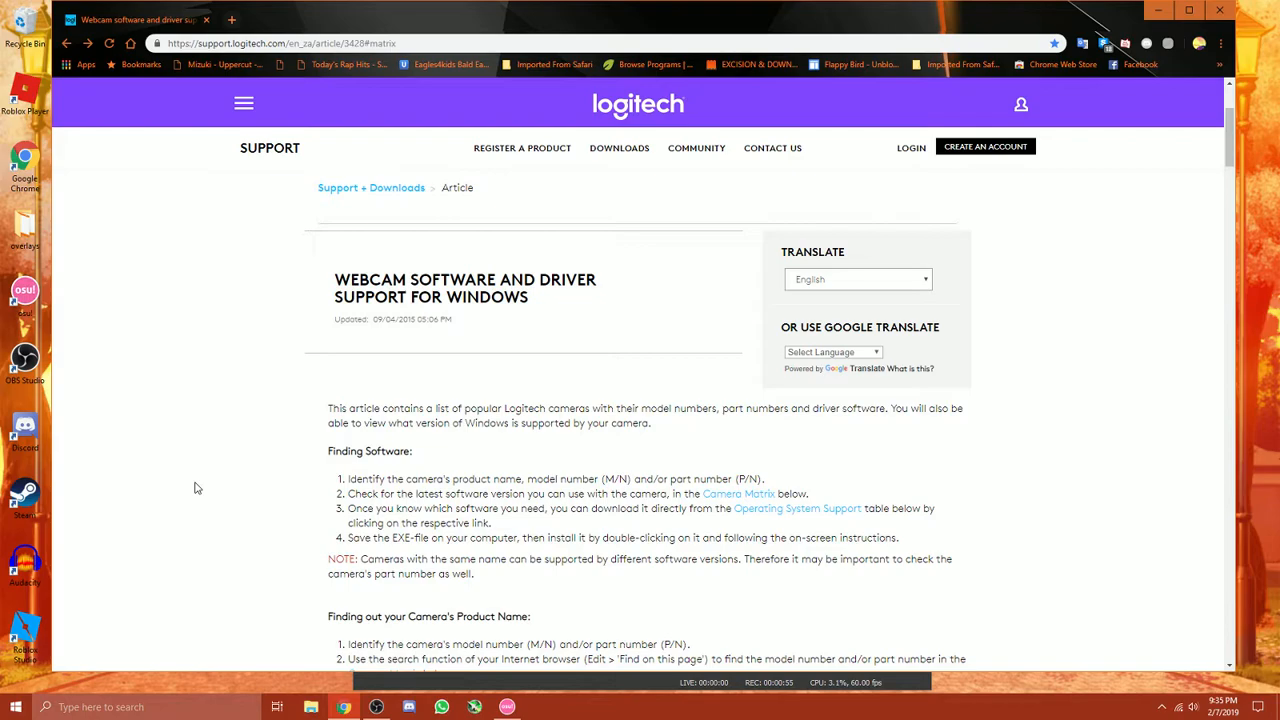
scroll("down", 3)
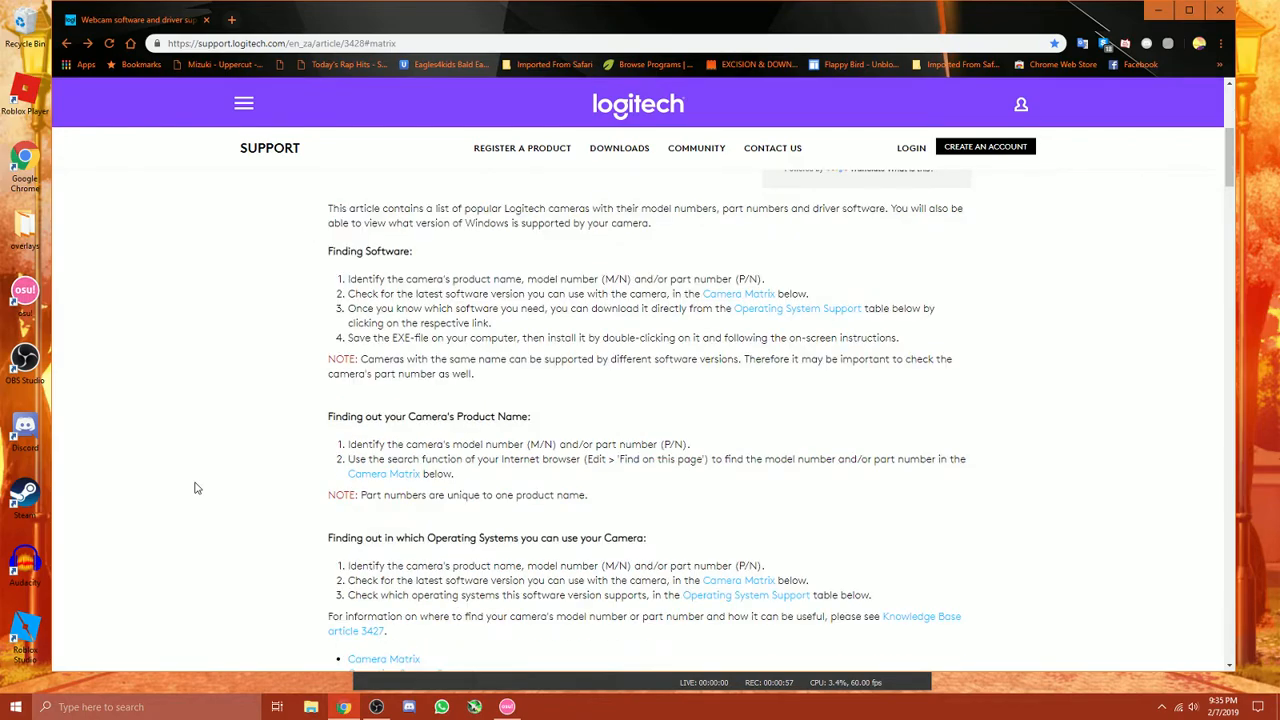
Step: Reach the Camera Matrix table and highlight LWS 2.80 in the HD Webcam C615 row
scroll("down", 3)
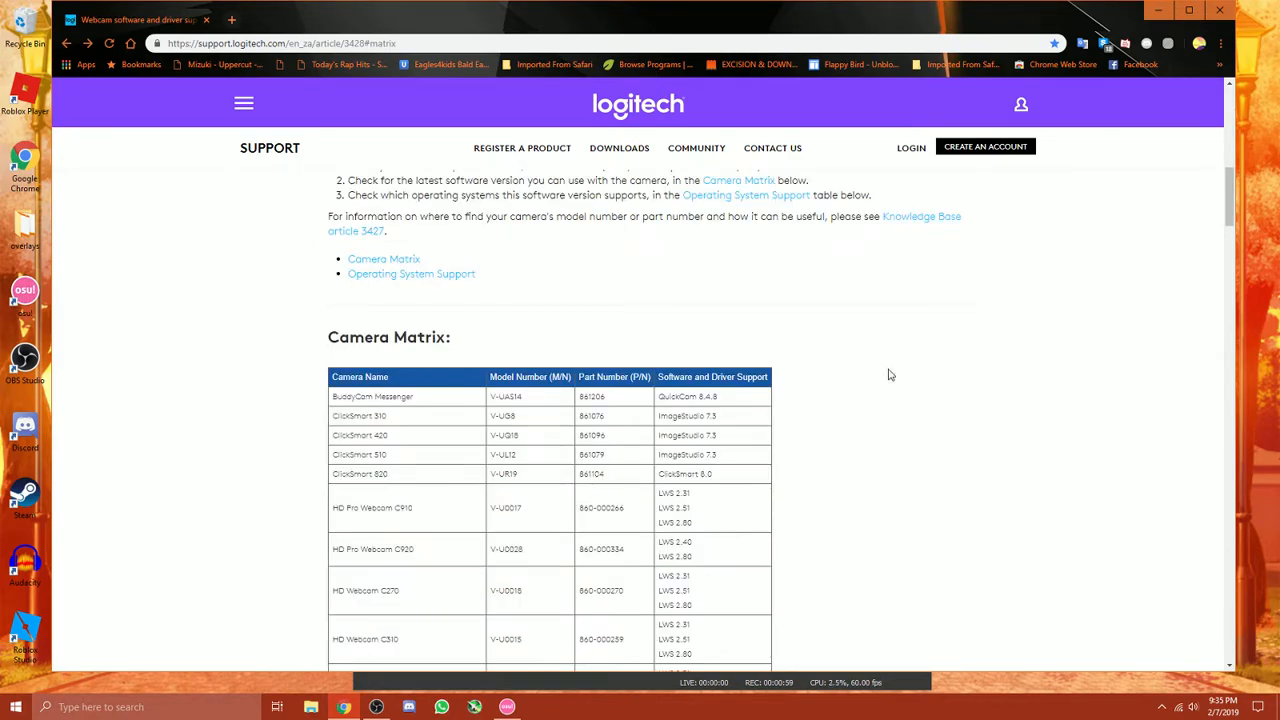
mouse_move(344, 400)
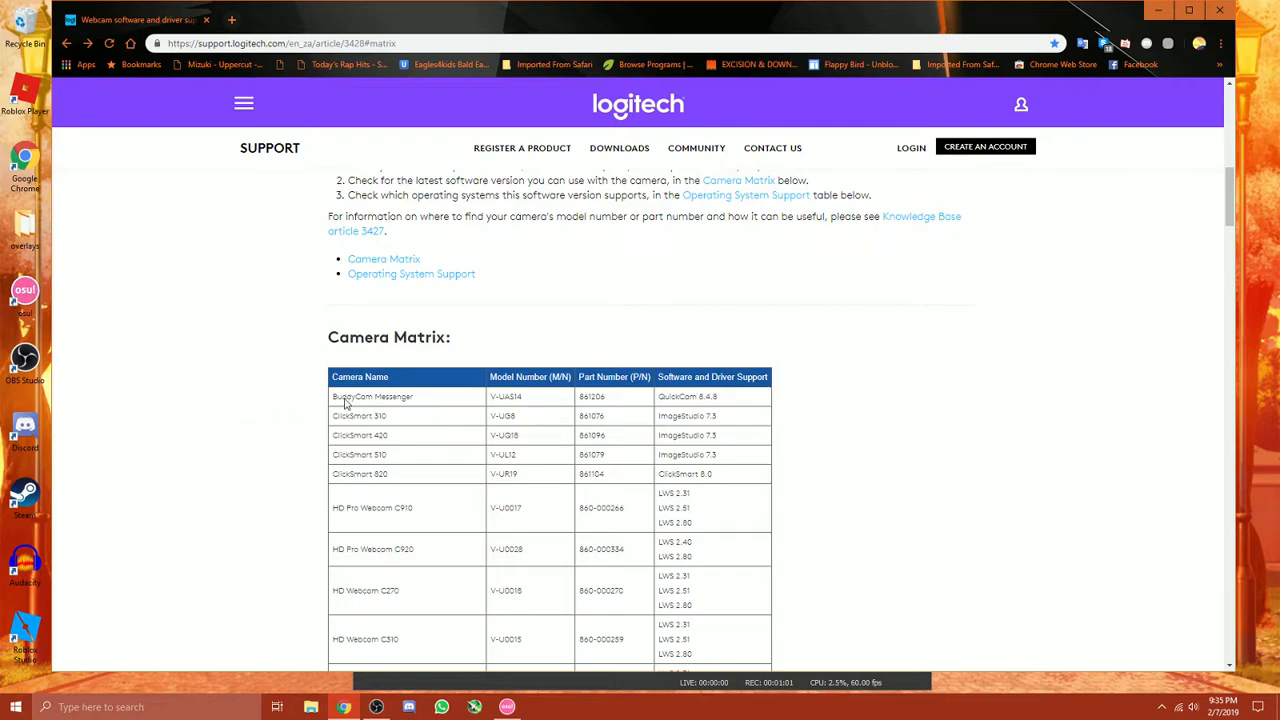
scroll("down", 3)
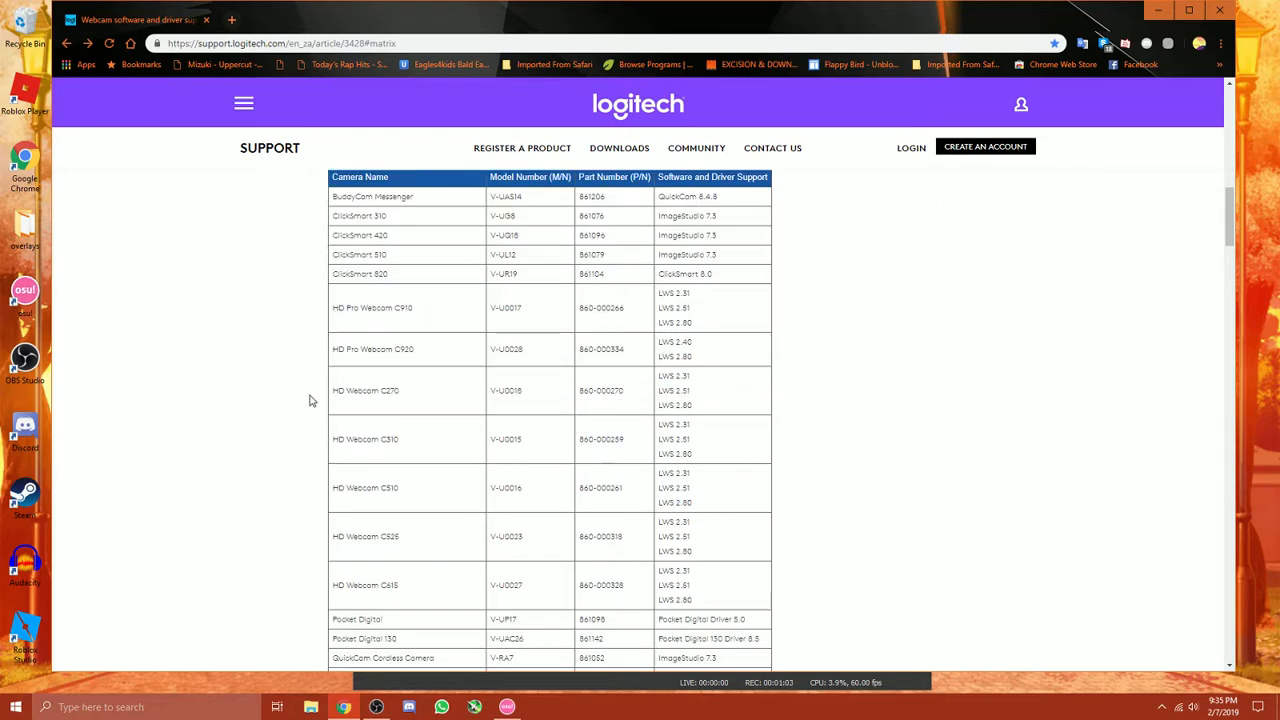
mouse_move(384, 488)
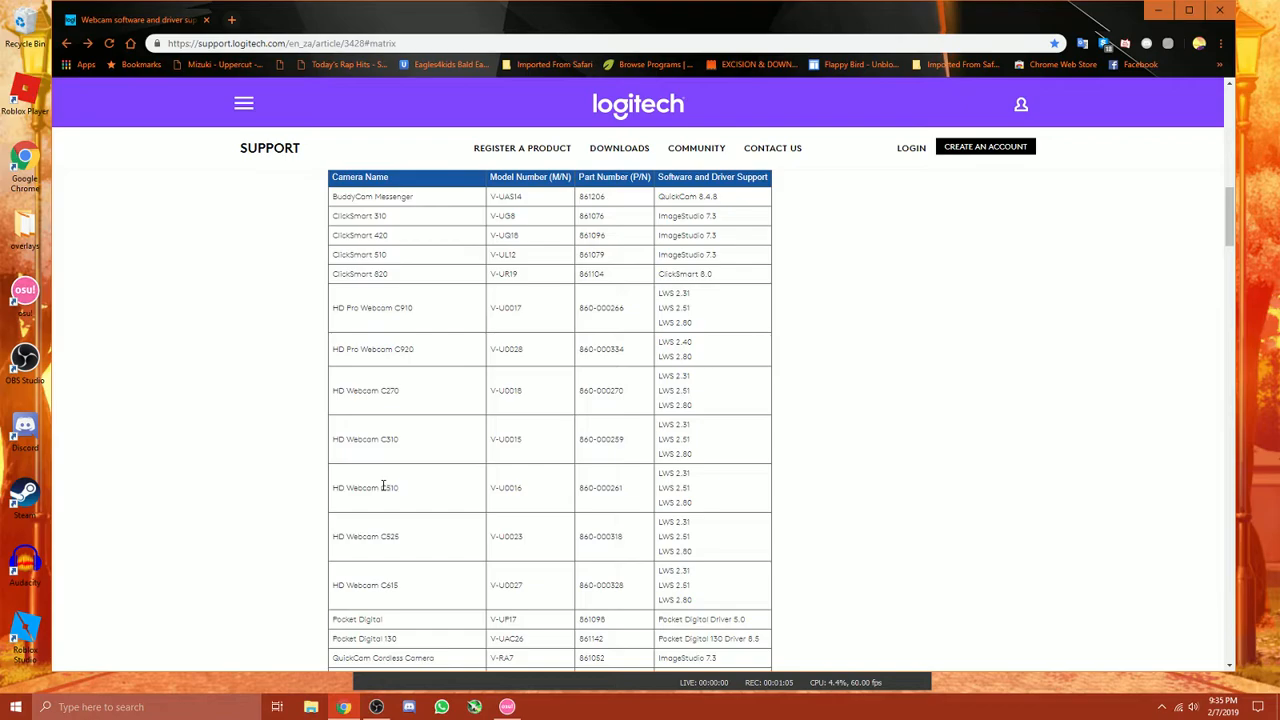
mouse_move(396, 308)
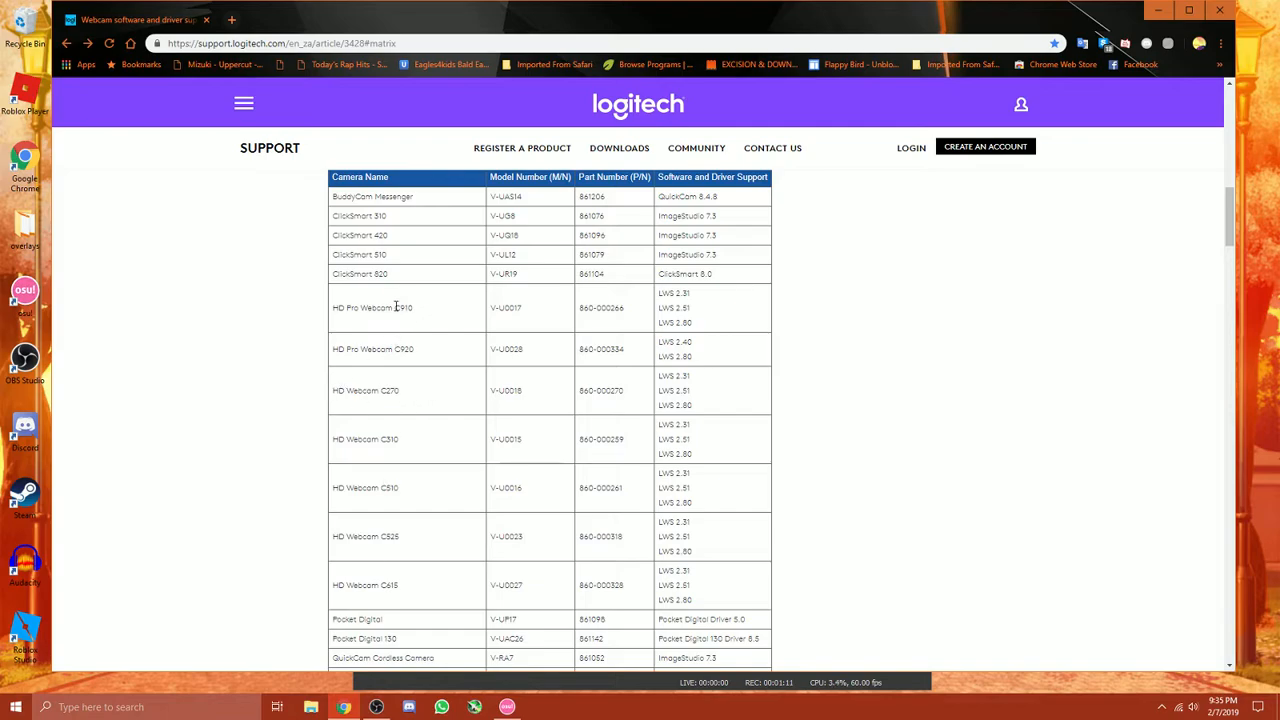
mouse_move(356, 584)
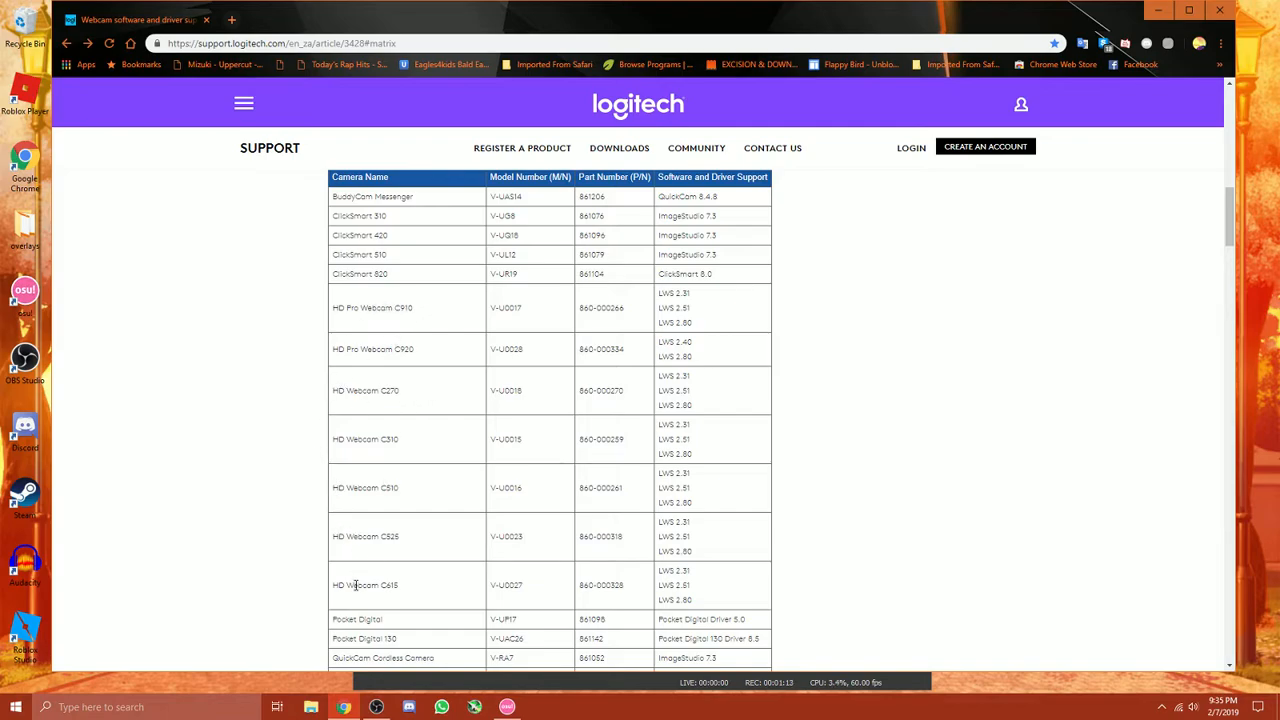
double_click(364, 584)
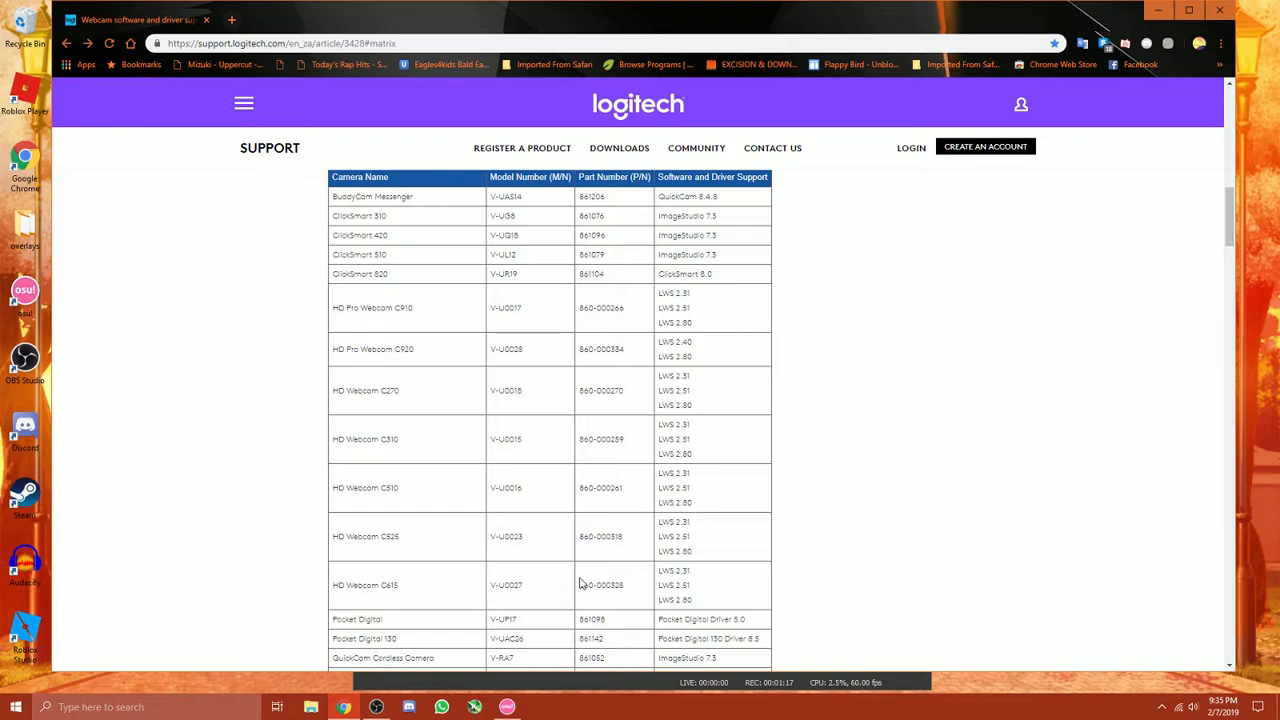
double_click(674, 600)
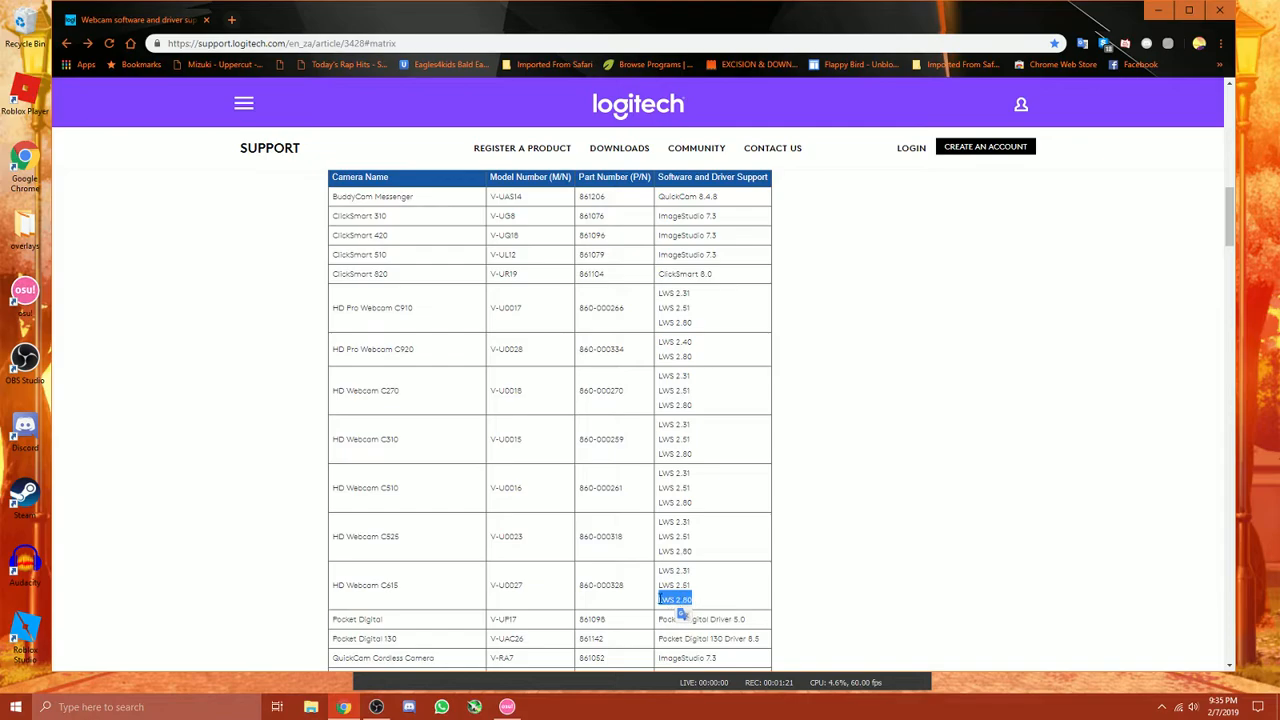
scroll("down", 3)
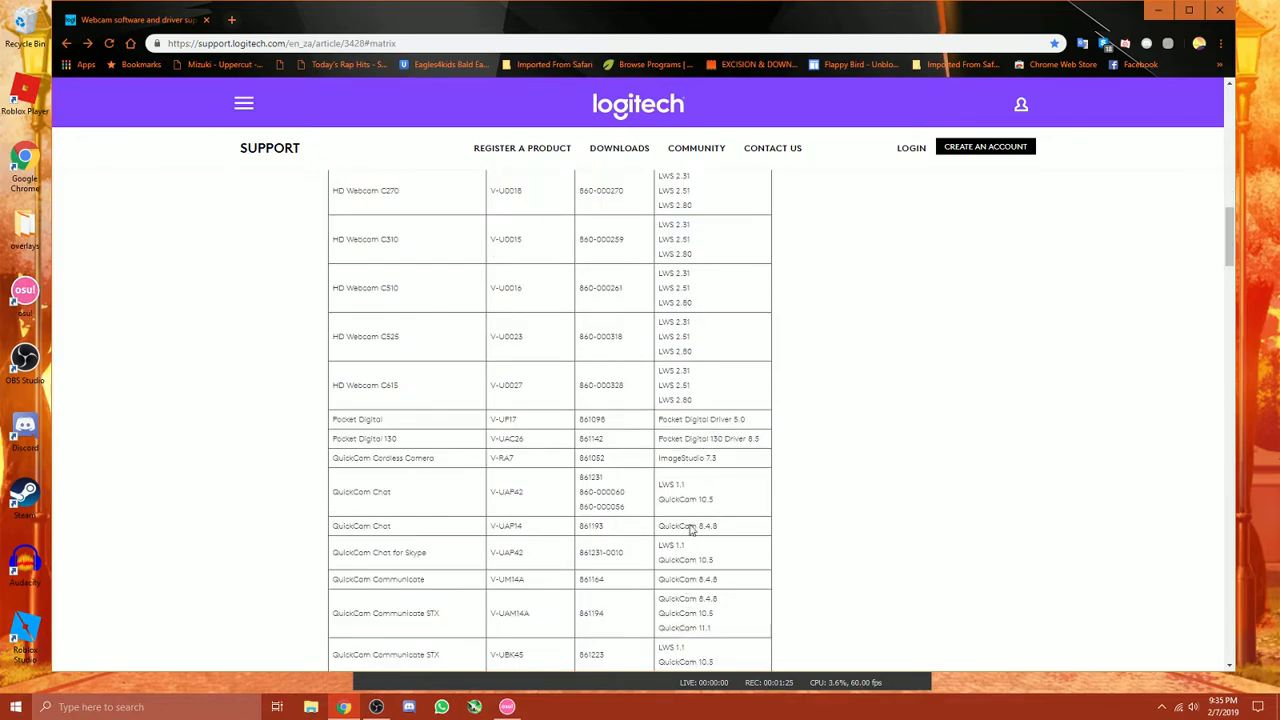
scroll("up", 3)
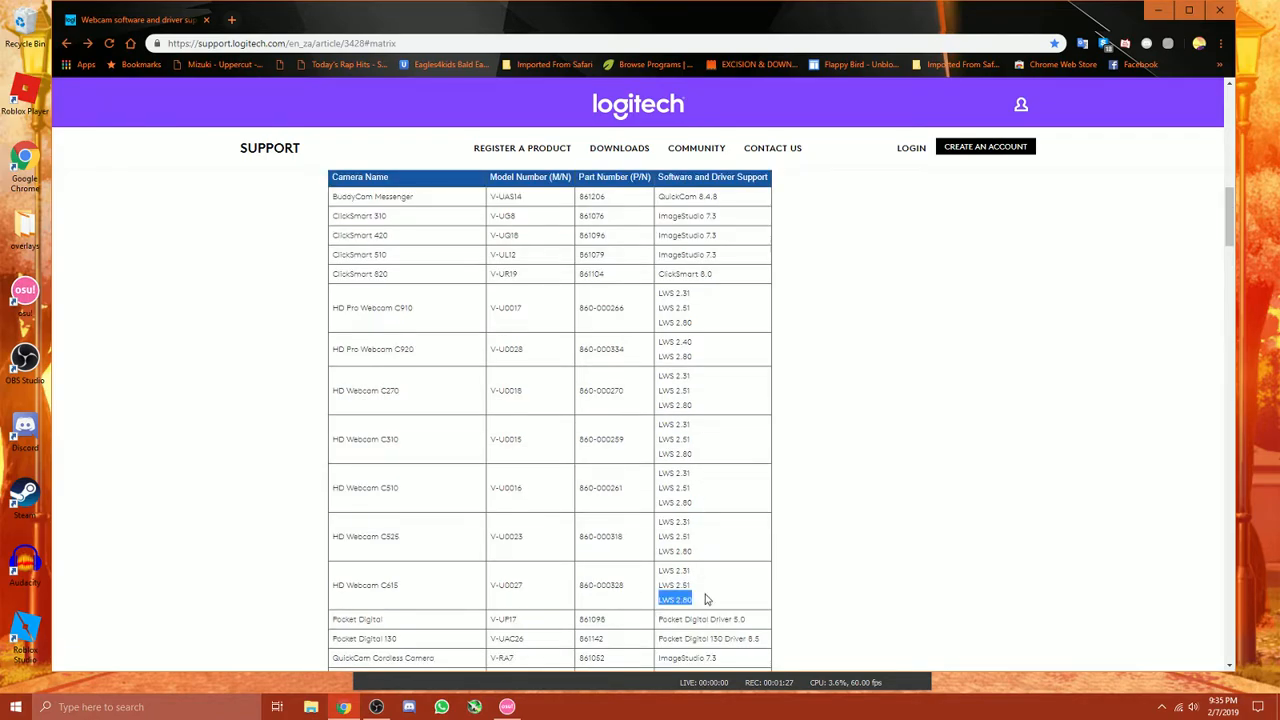
scroll("up", 3)
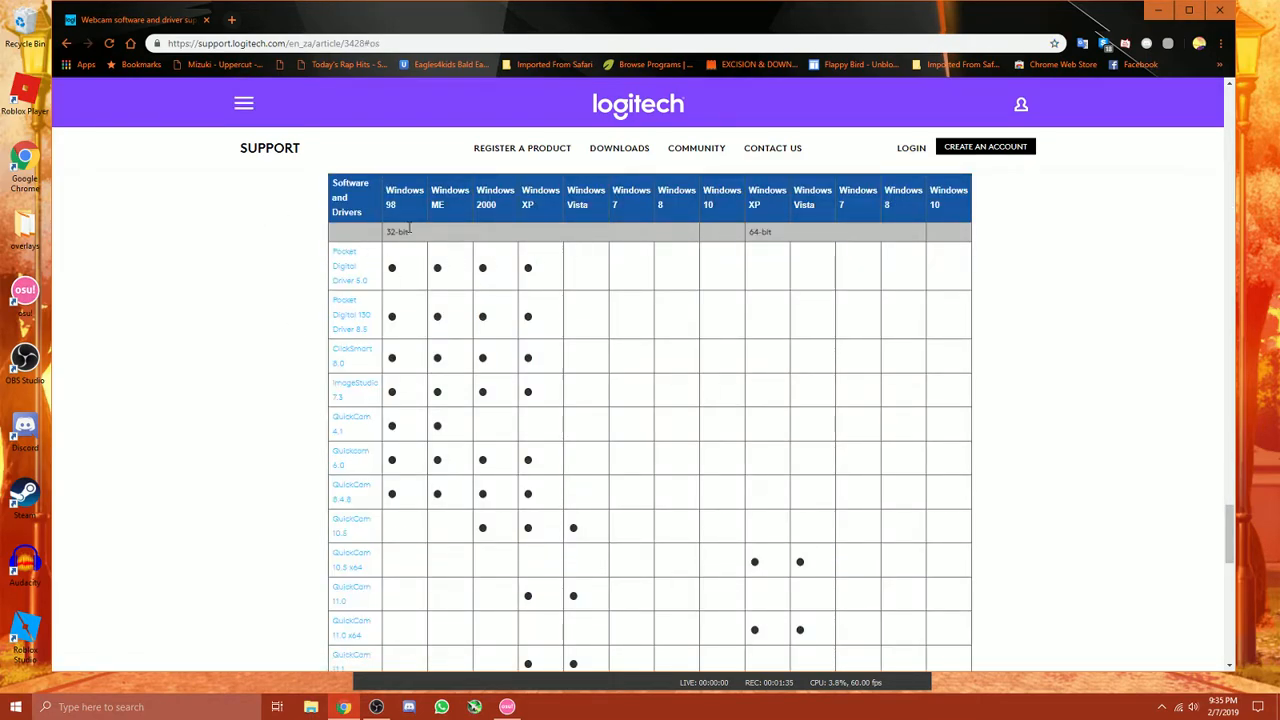
mouse_move(408, 290)
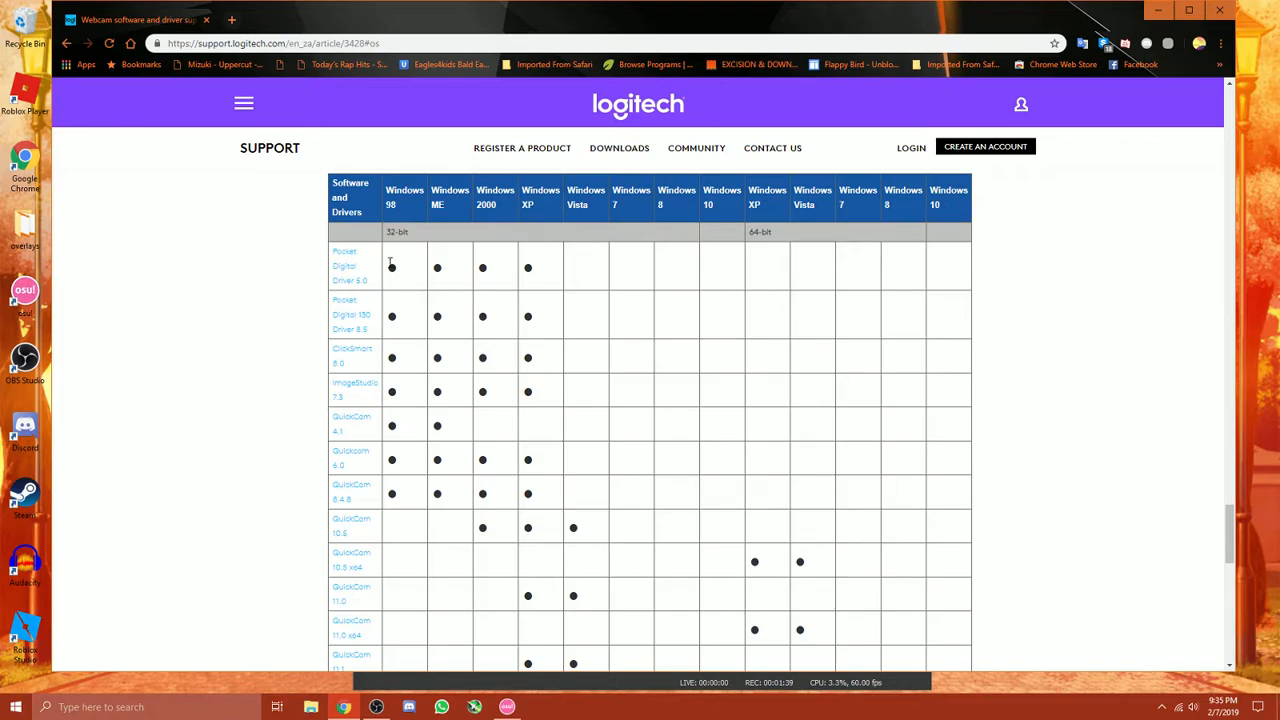
mouse_move(296, 504)
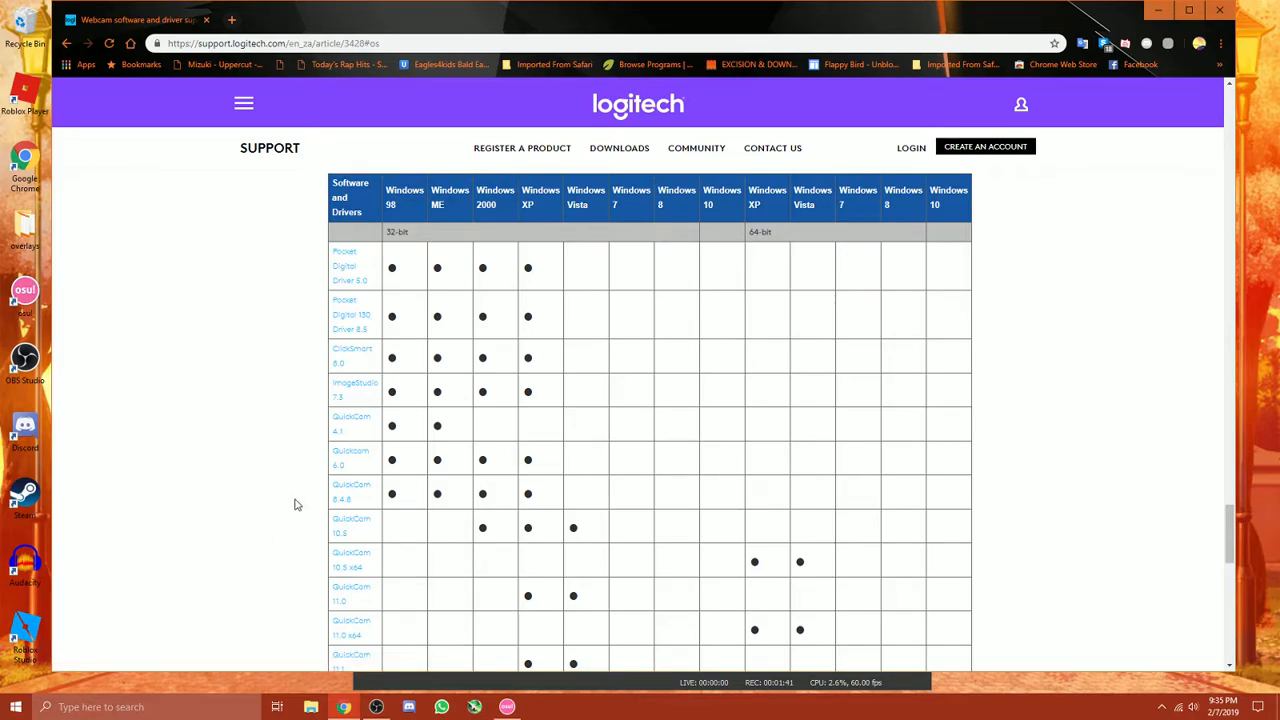
scroll("down", 3)
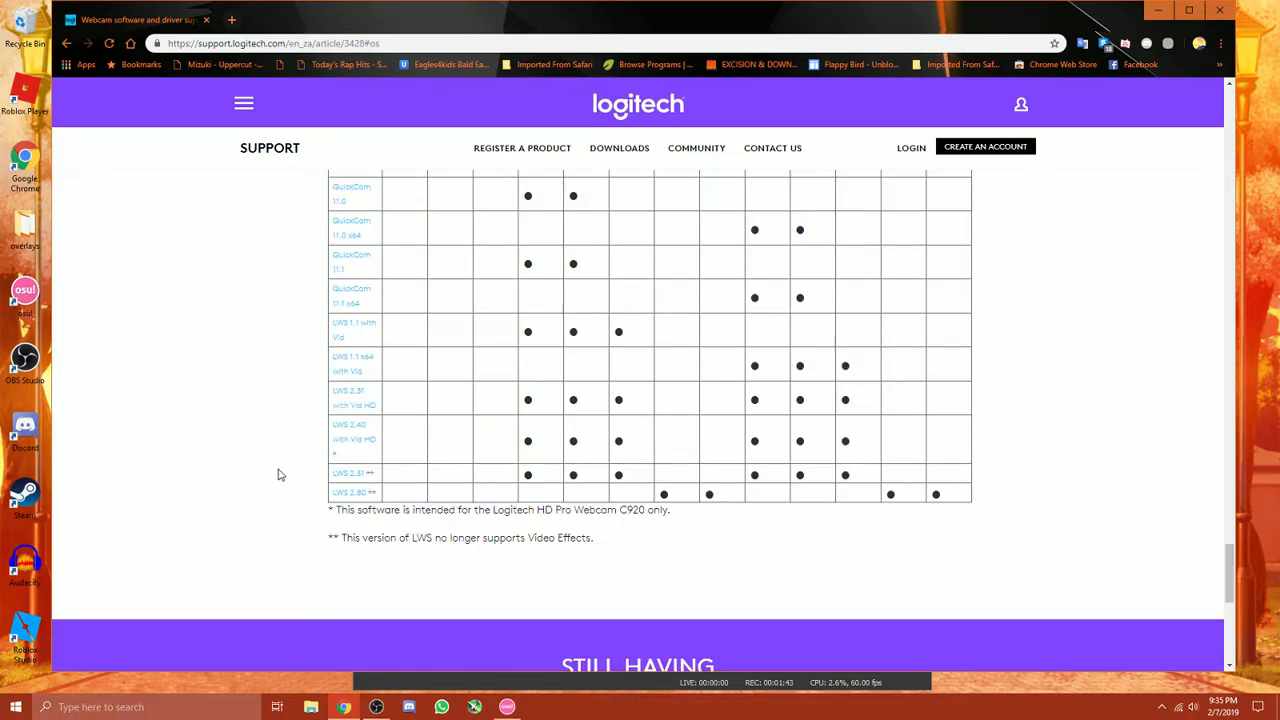
mouse_move(356, 492)
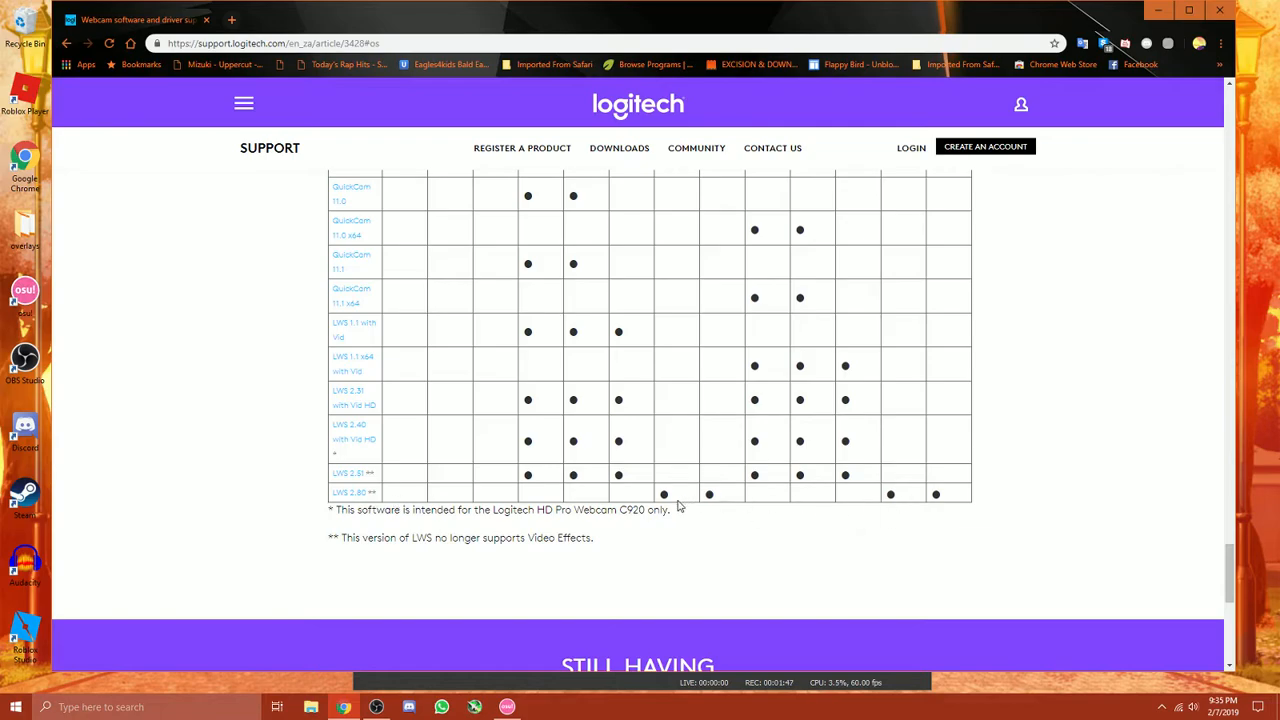
scroll("up", 3)
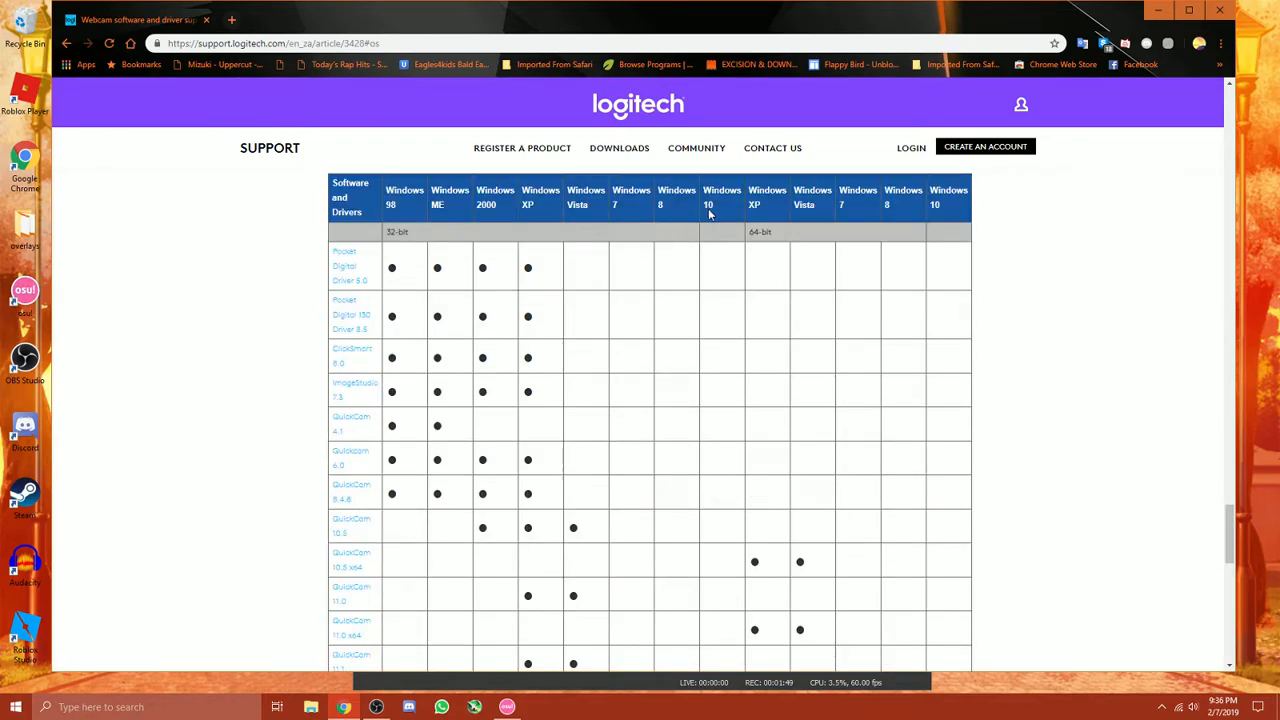
scroll("down", 3)
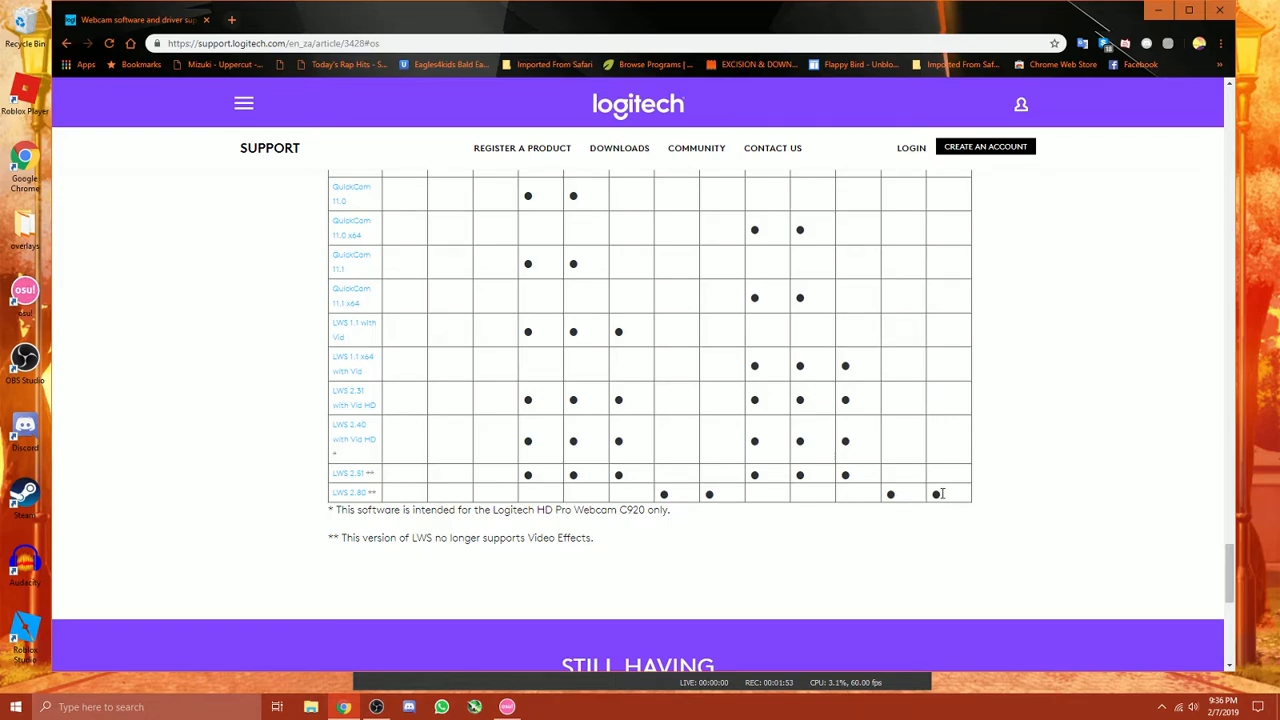
mouse_move(280, 504)
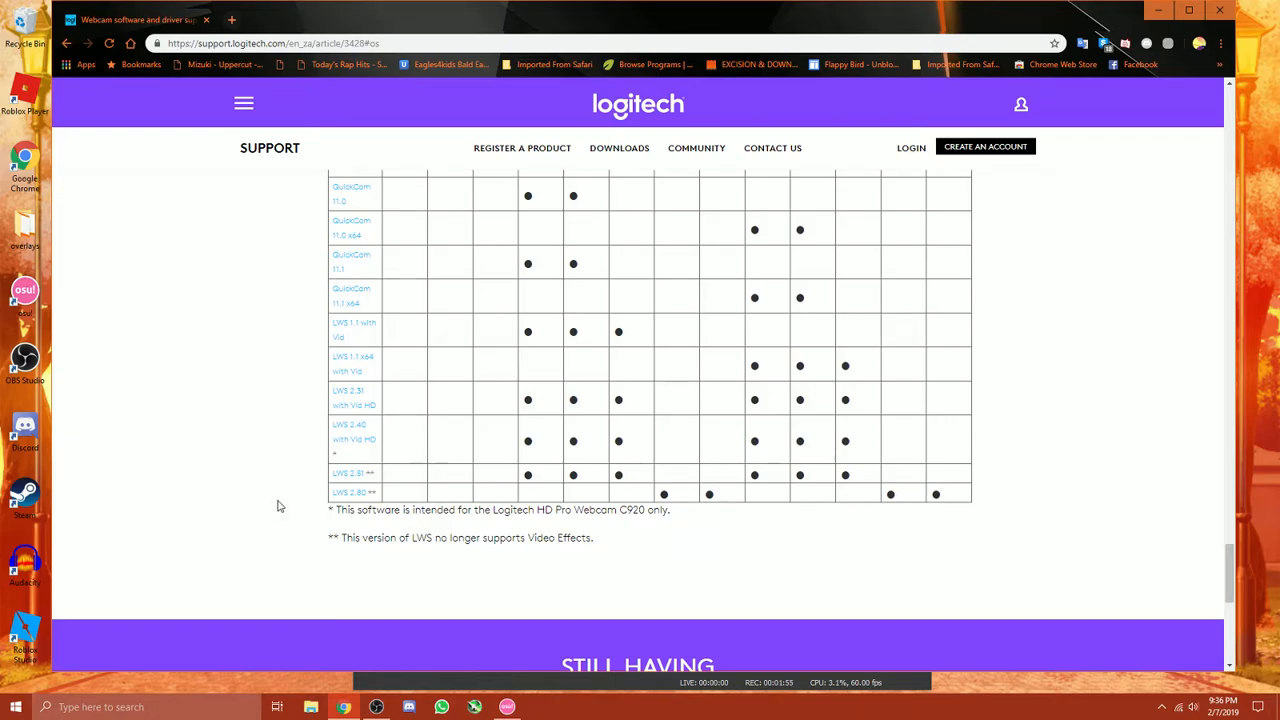
mouse_move(294, 510)
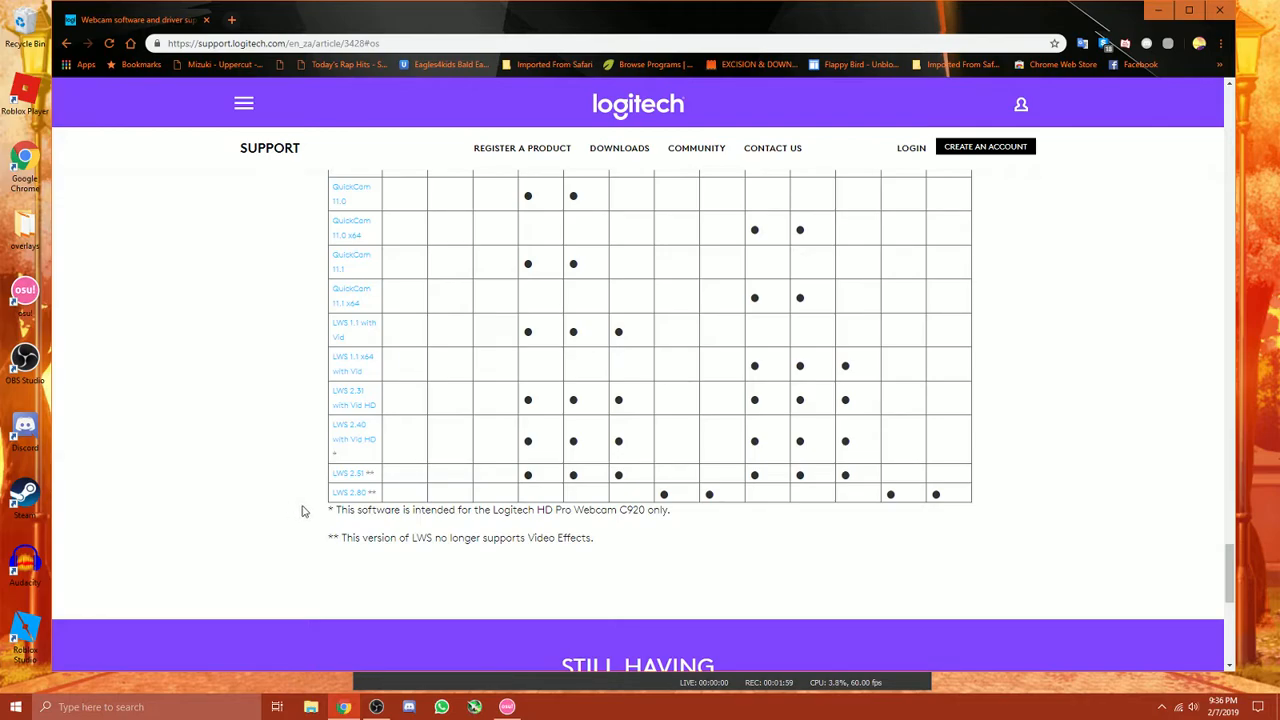
mouse_move(278, 524)
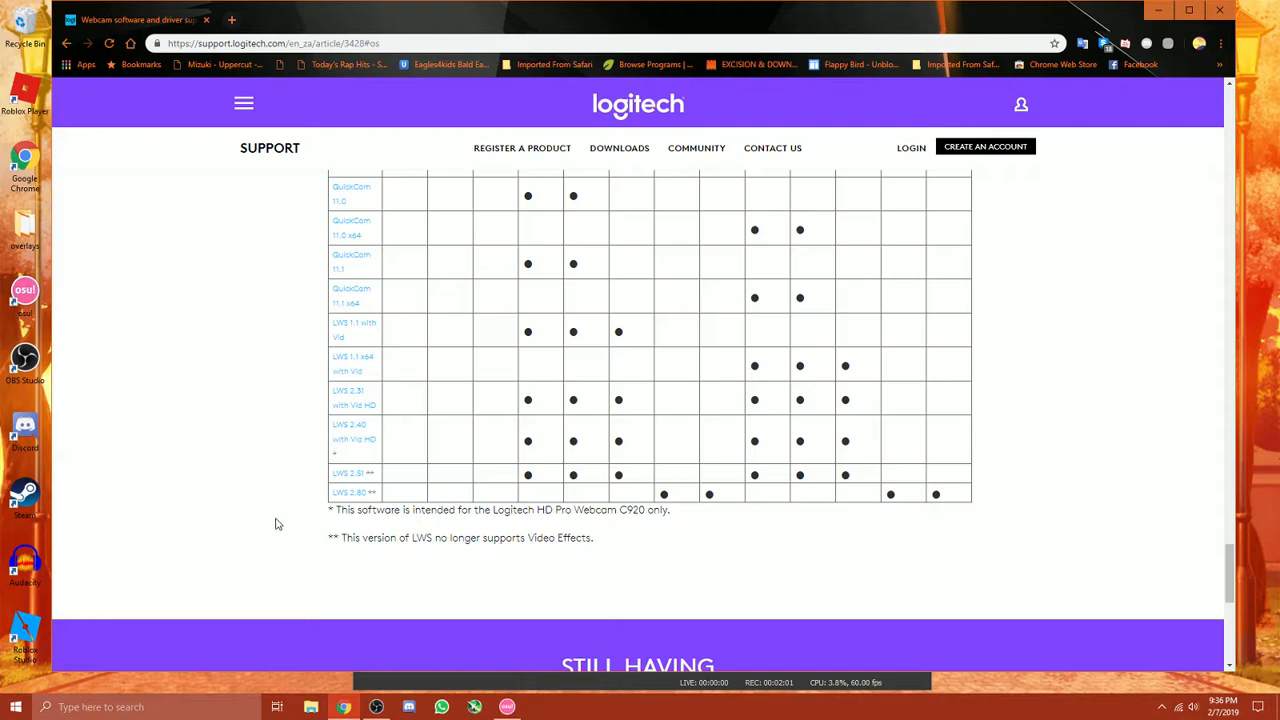
scroll("up", 3)
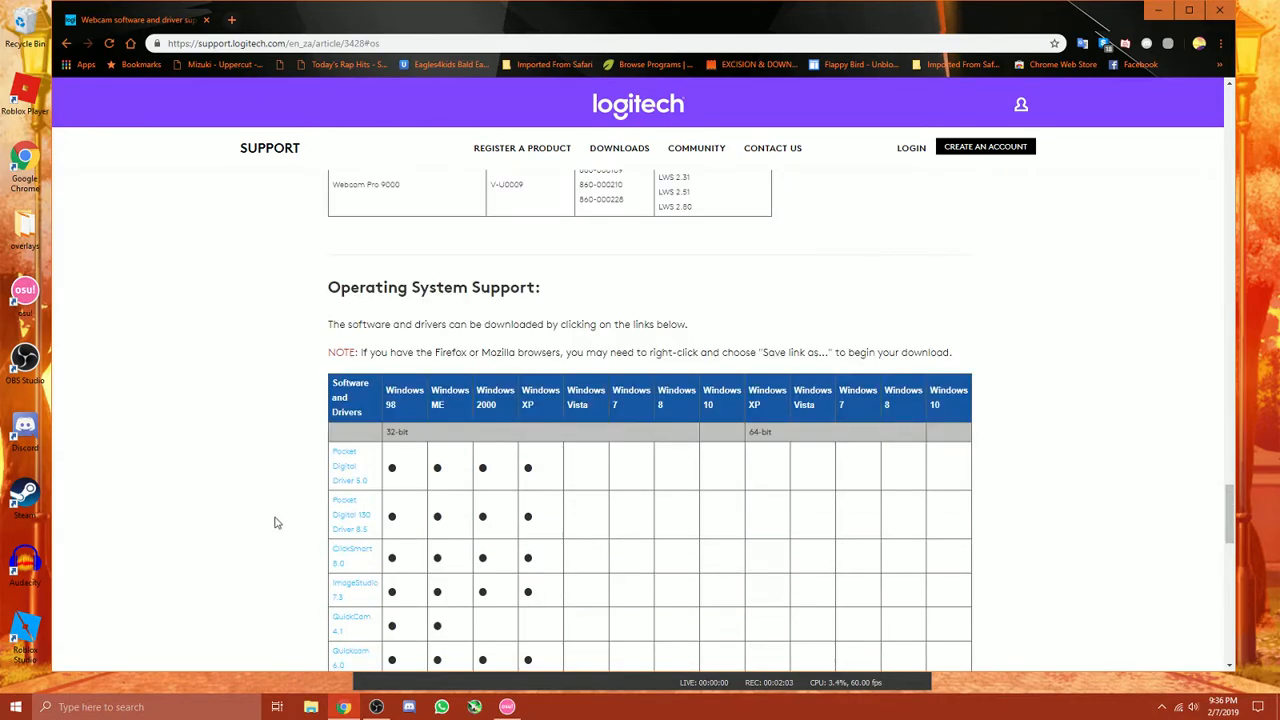
mouse_move(314, 536)
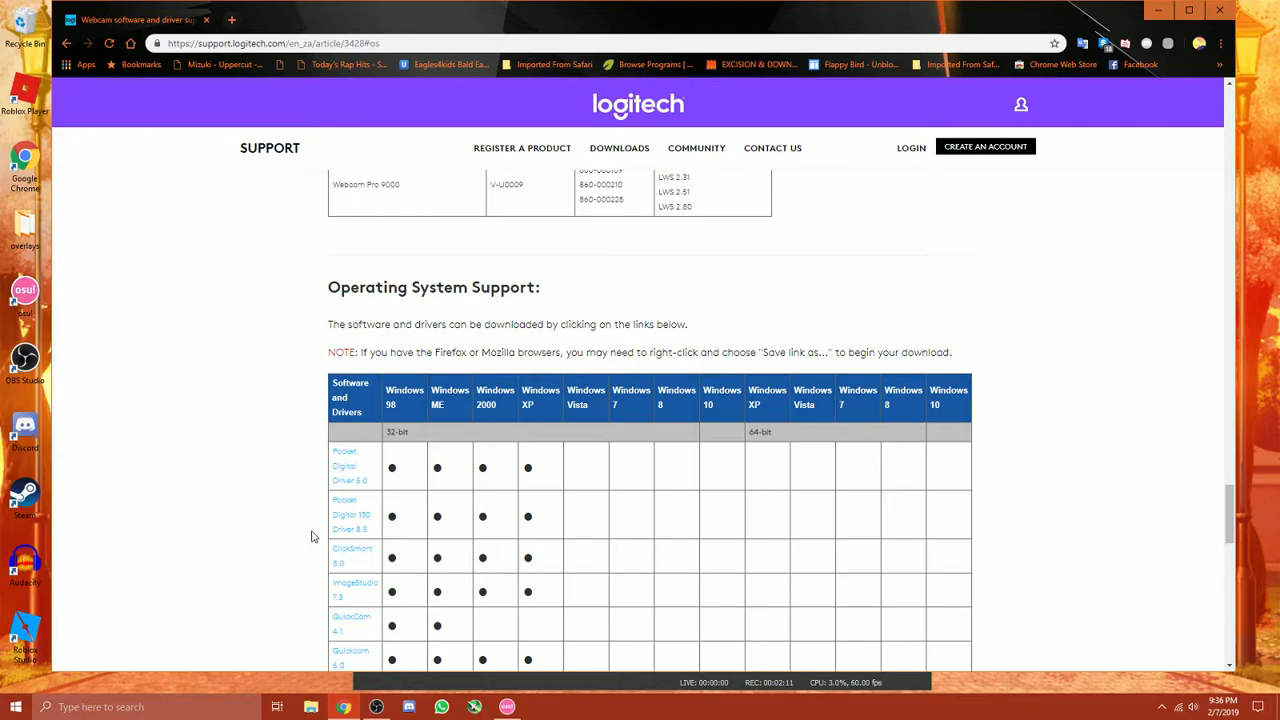
scroll("down", 3)
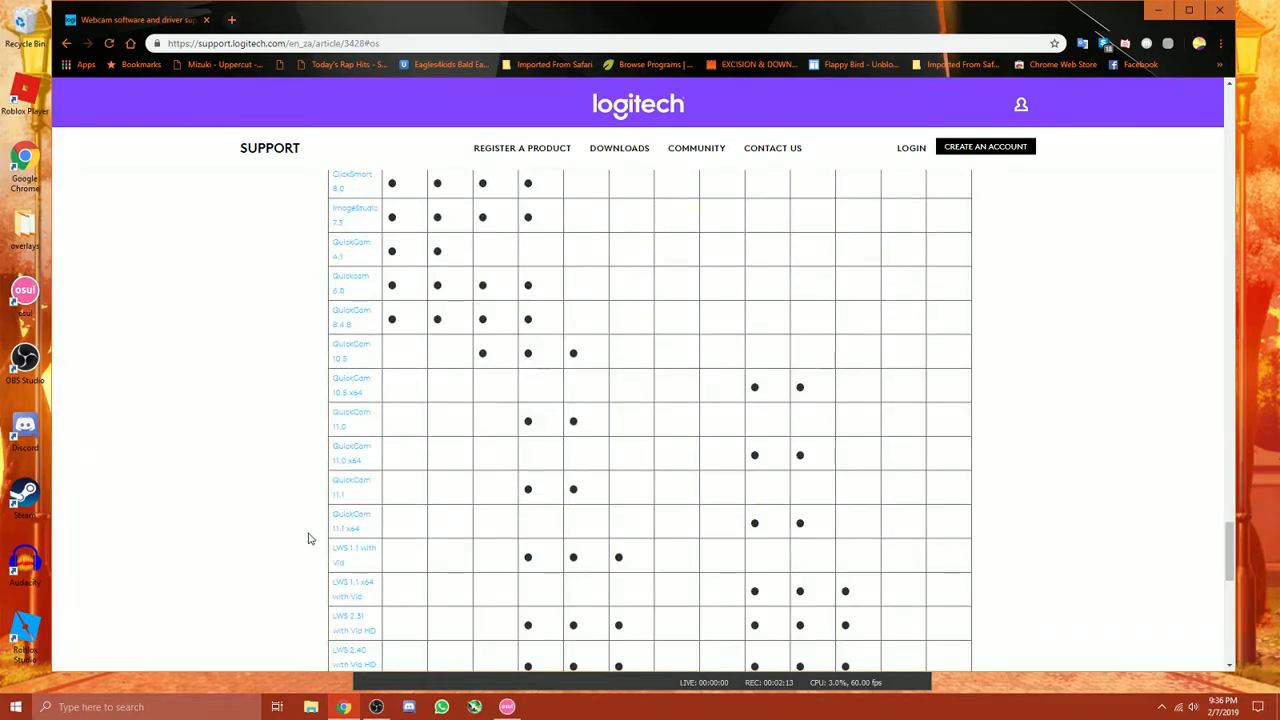
scroll("up", 3)
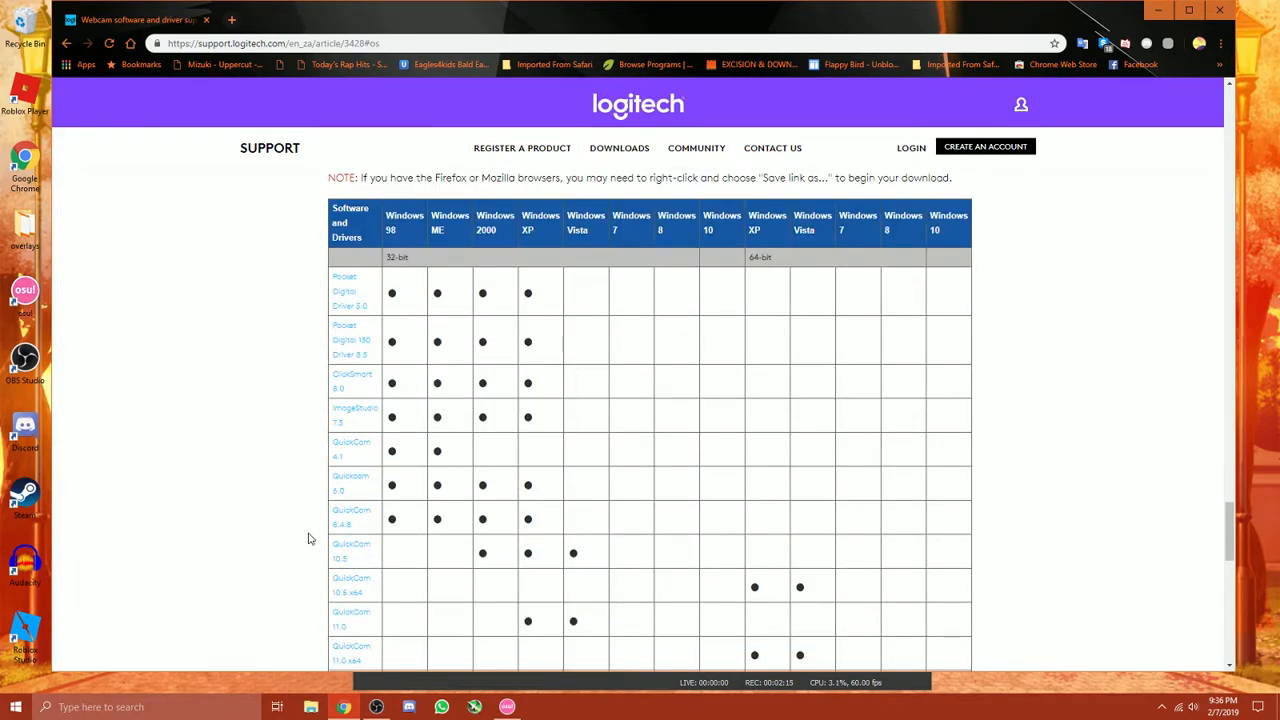
mouse_move(308, 556)
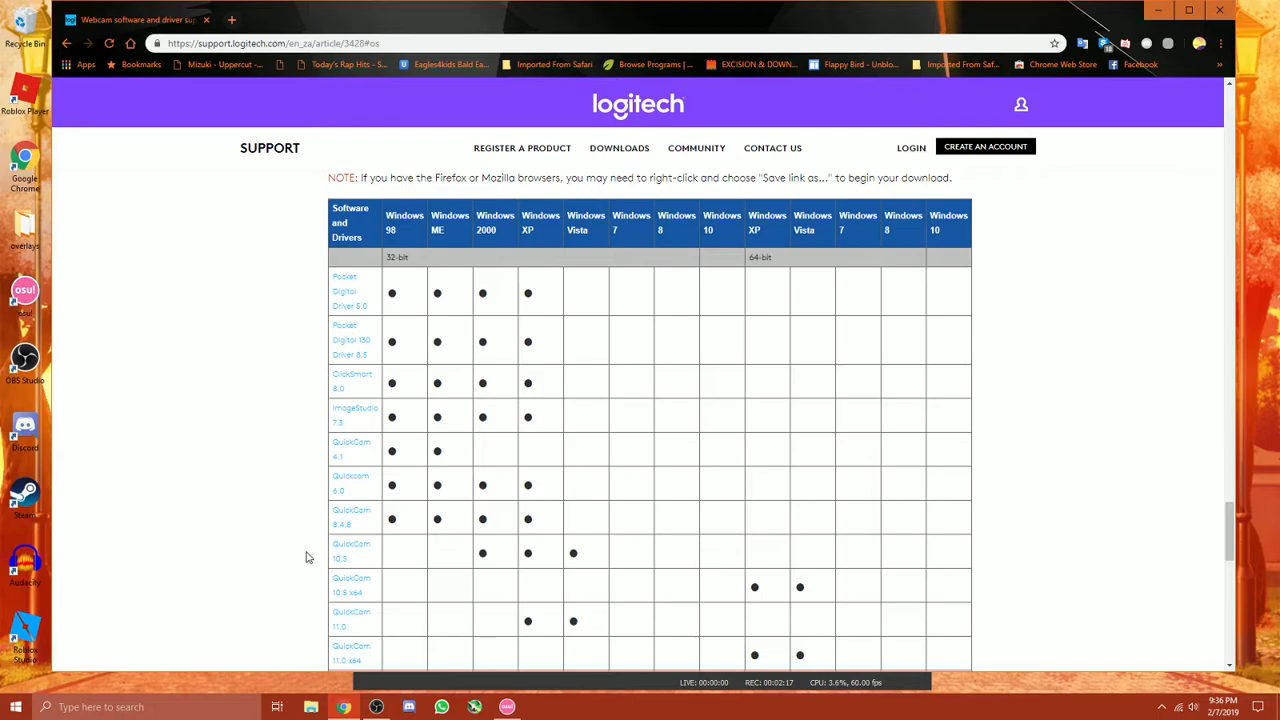
mouse_move(248, 350)
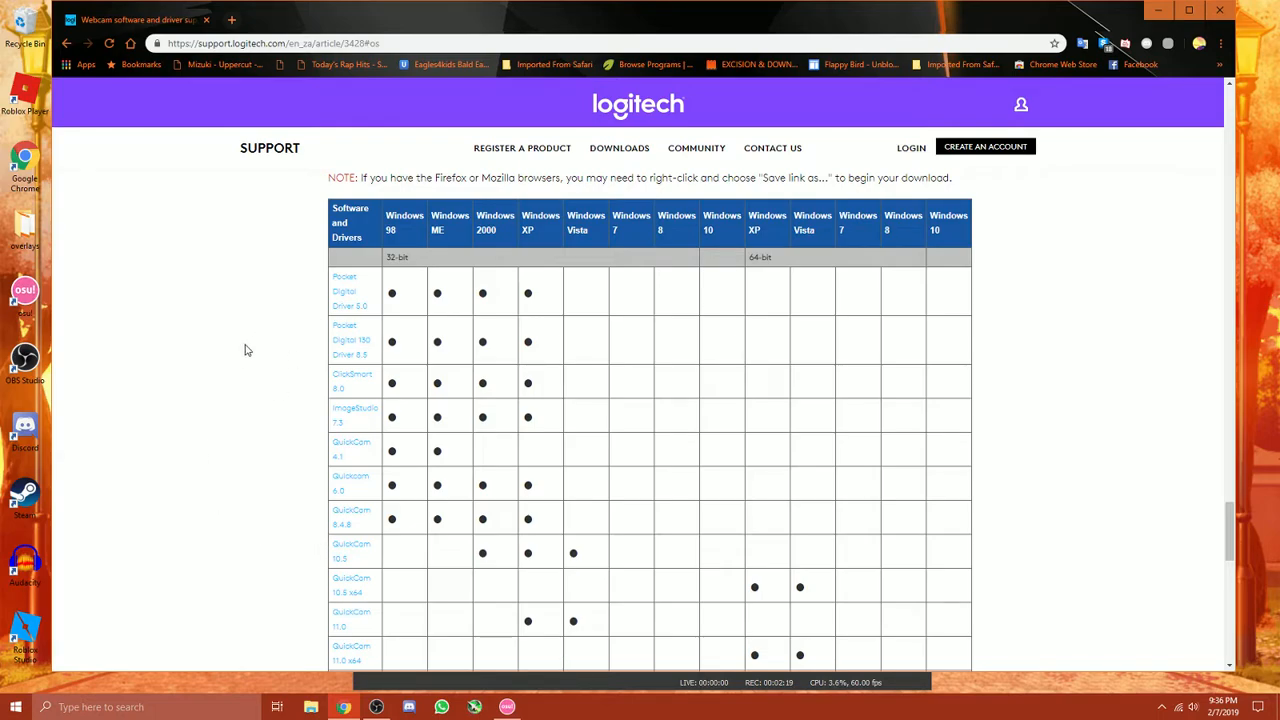
mouse_move(278, 464)
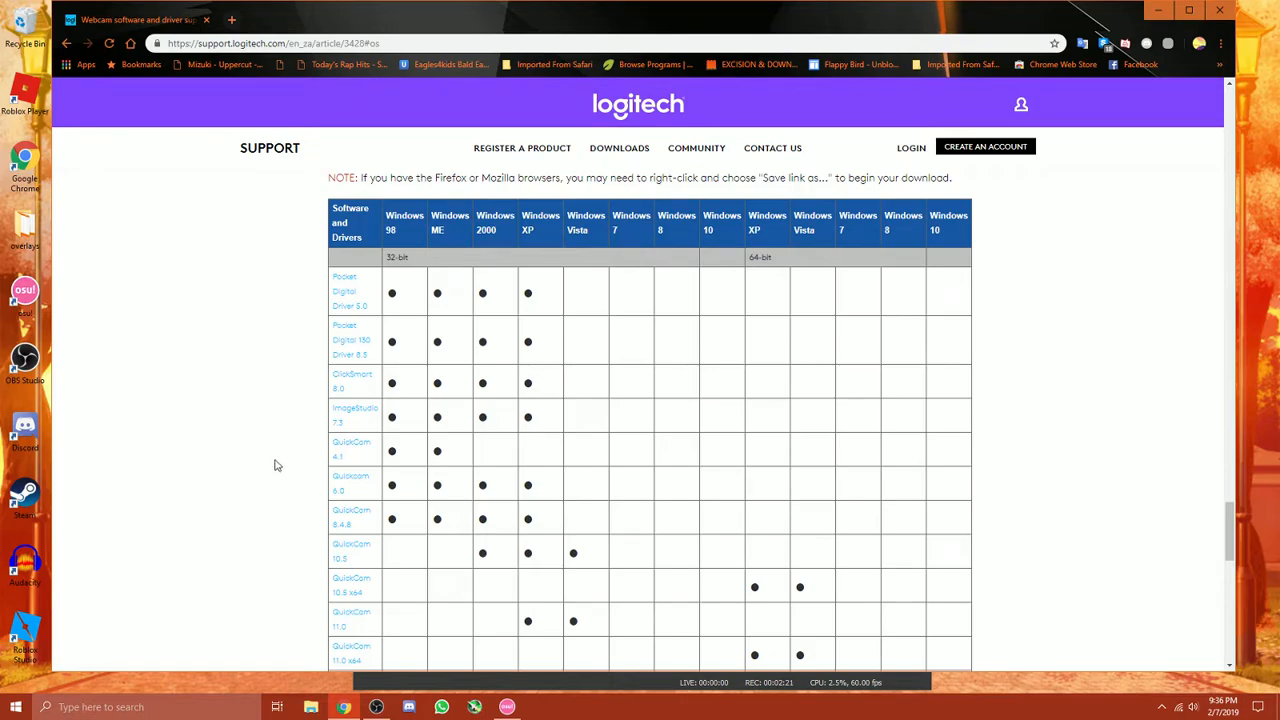
scroll("down", 3)
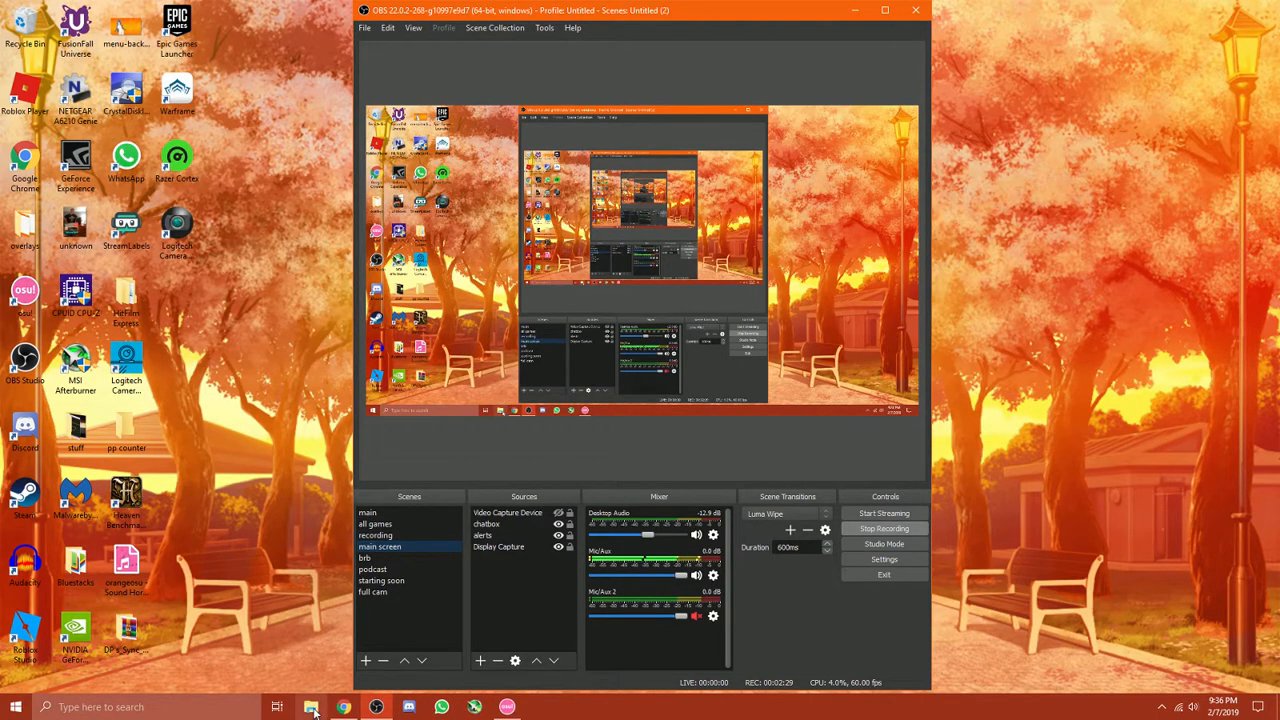
Step: Bring up the Downloads folder in File Explorer from the taskbar over OBS Studio
left_click(312, 708)
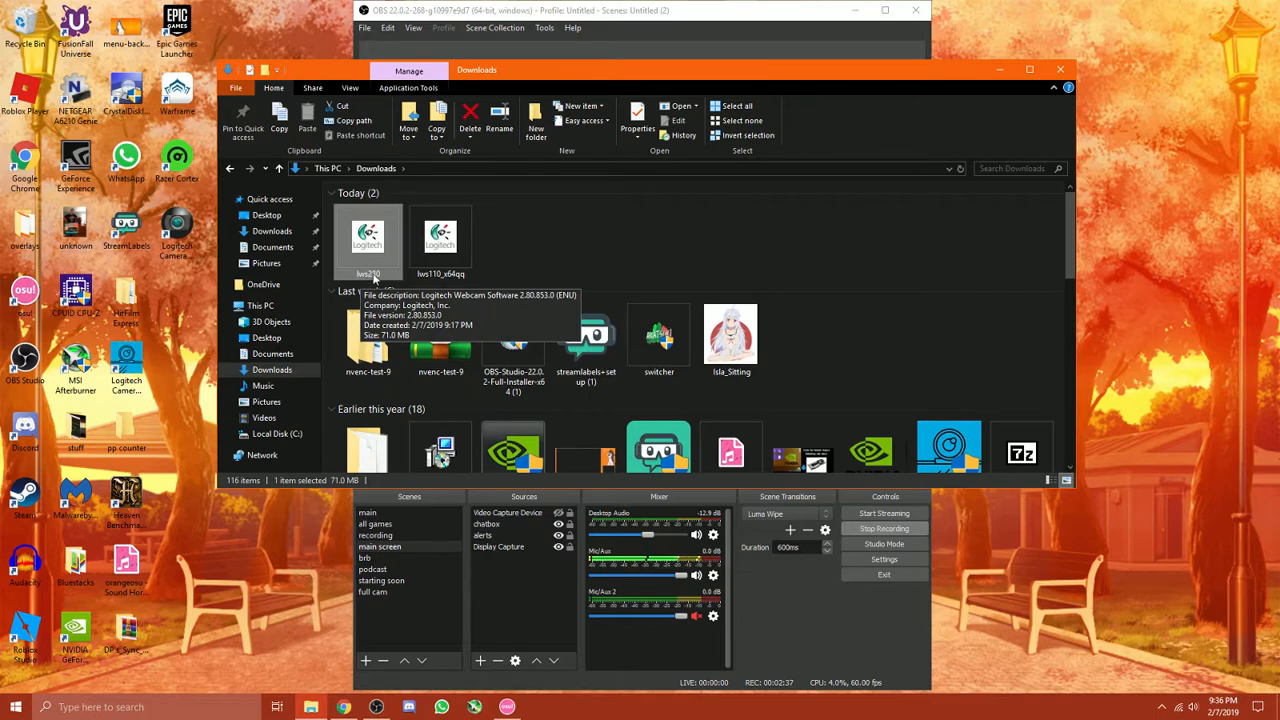
Step: Select lws110_x64qq then the lws280 installer under Today, and close the Downloads window
left_click(440, 240)
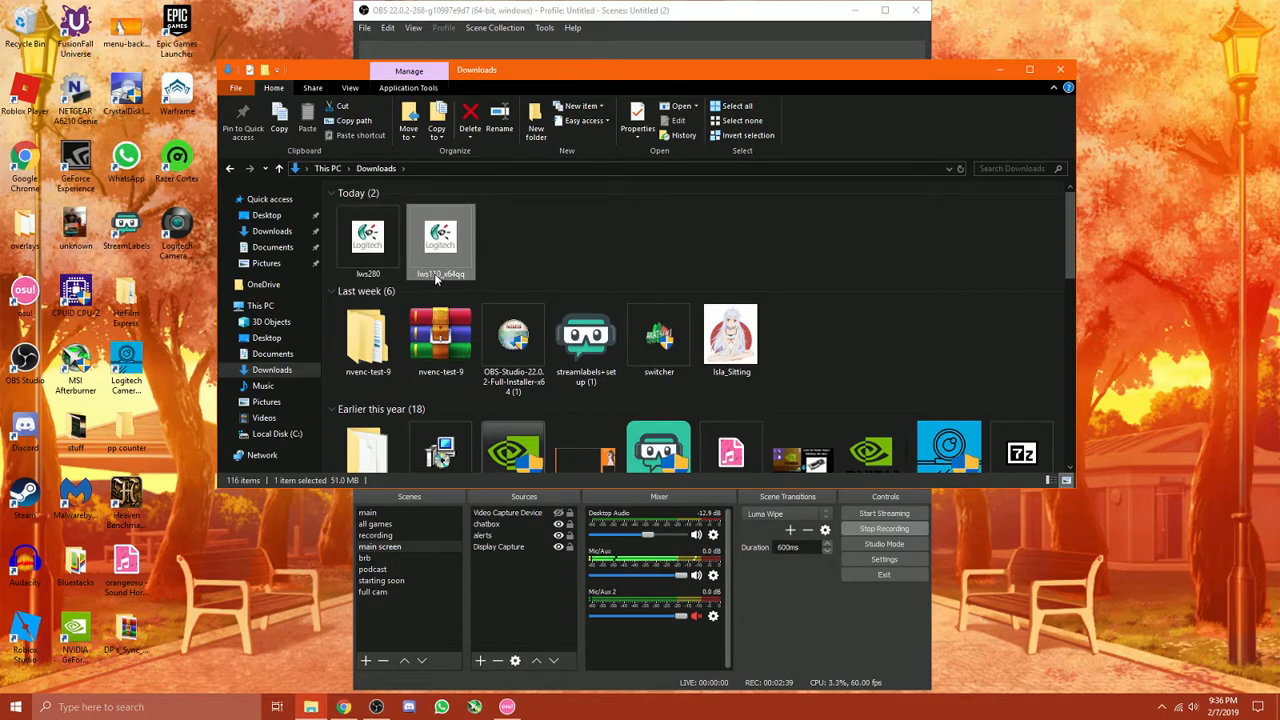
left_click(368, 240)
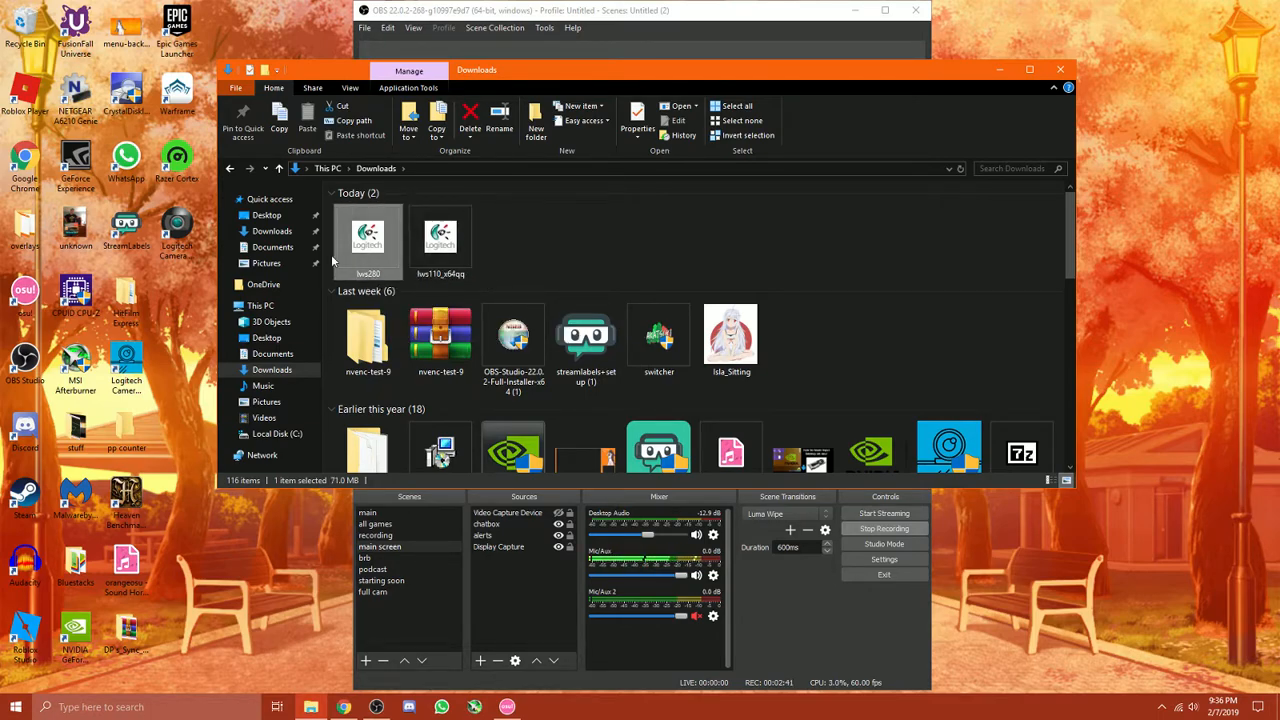
mouse_move(604, 280)
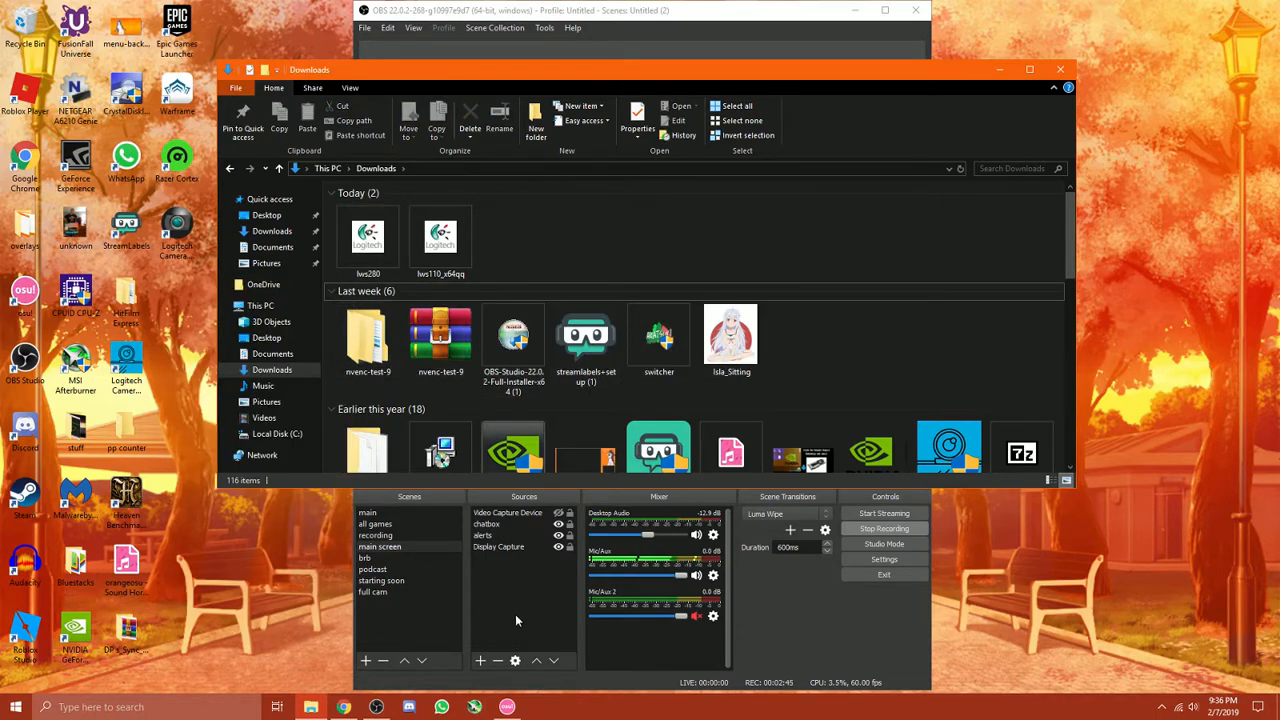
mouse_move(640, 258)
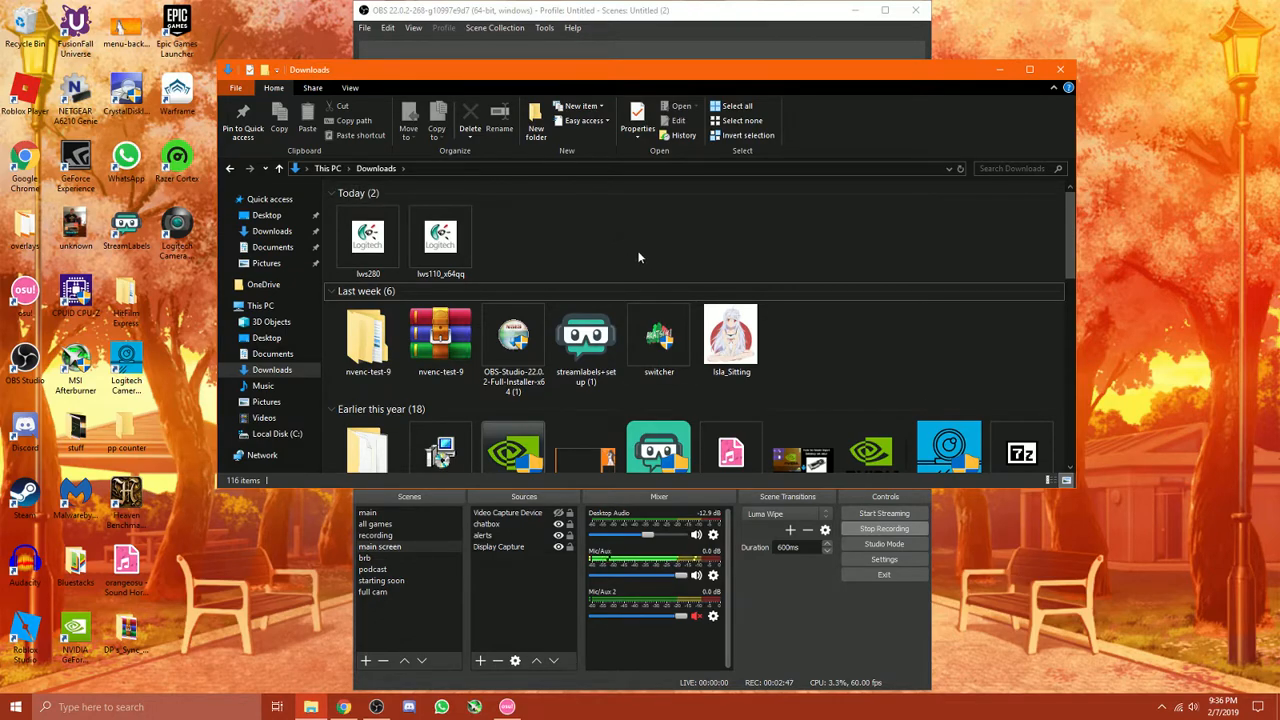
left_click(1060, 68)
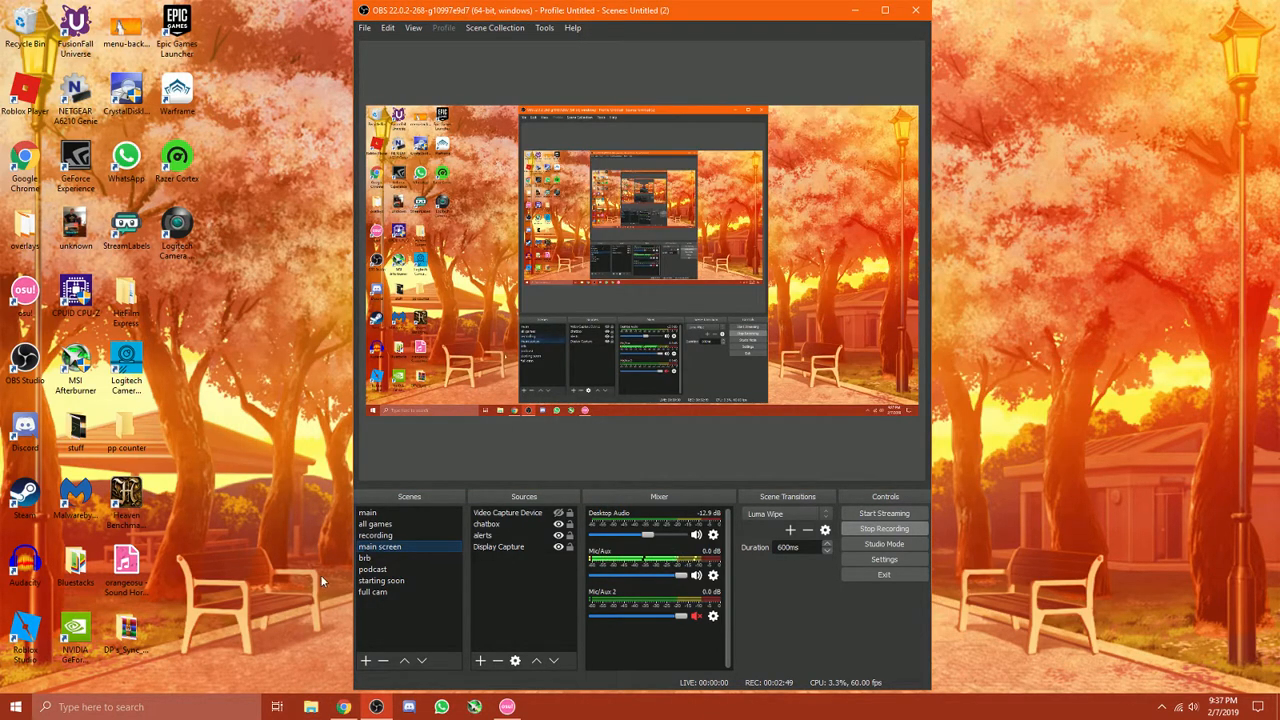